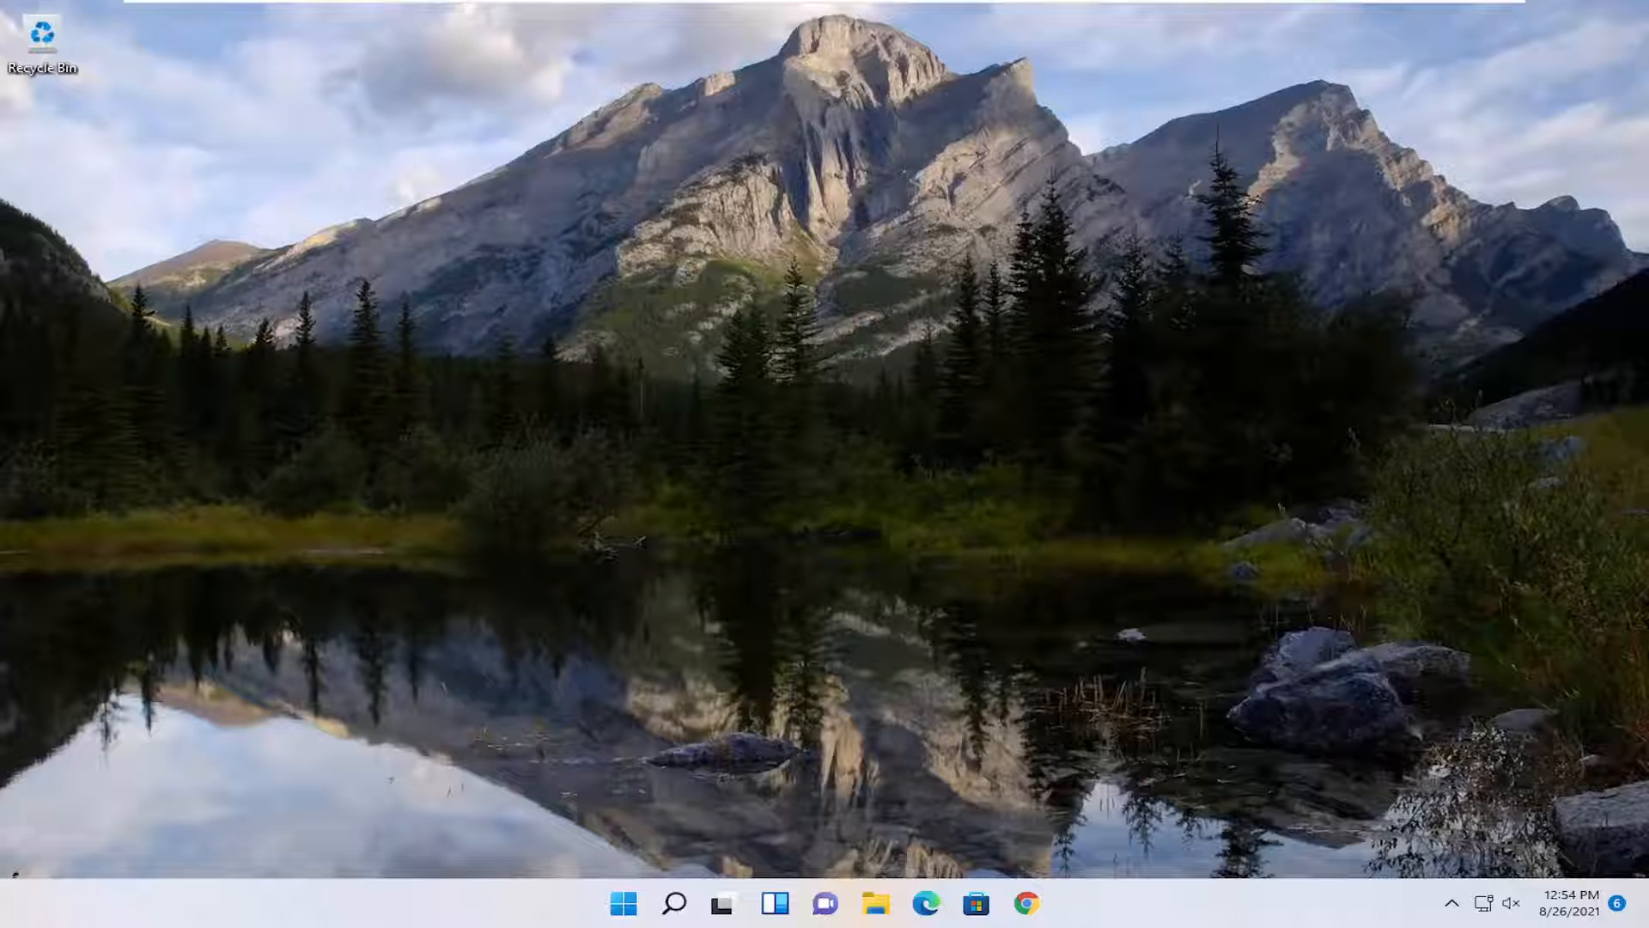
pyautogui.moveTo(684, 778)
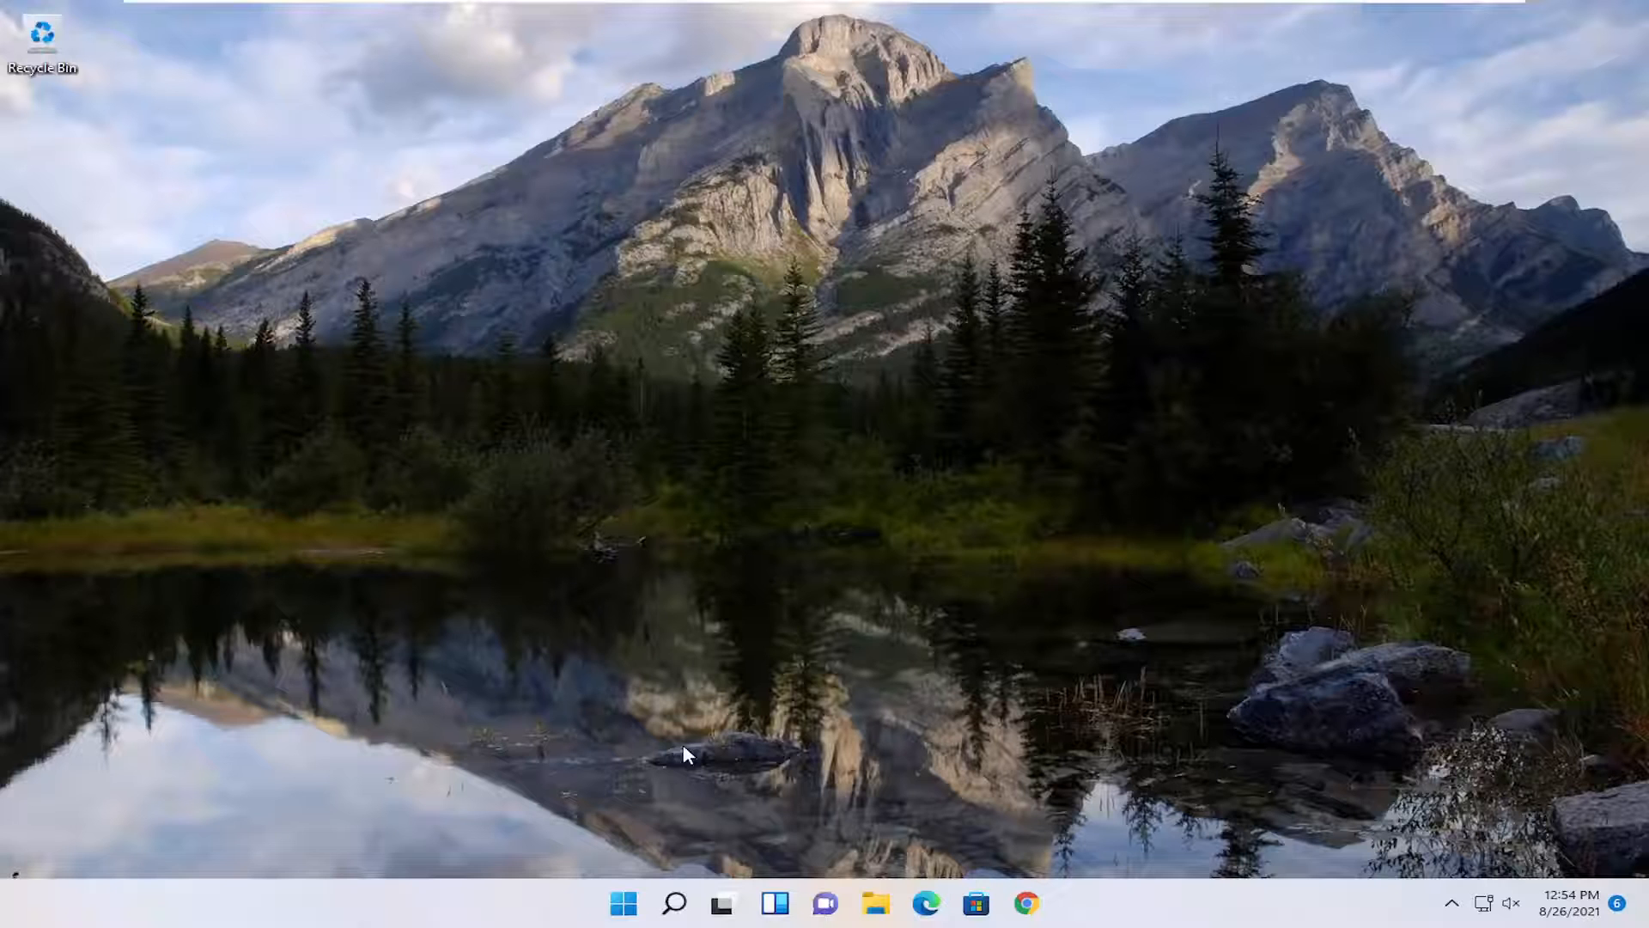
# - Launch Command Prompt via 'cmd' search using Run as administrator, approving User Account Control
pyautogui.click(675, 903)
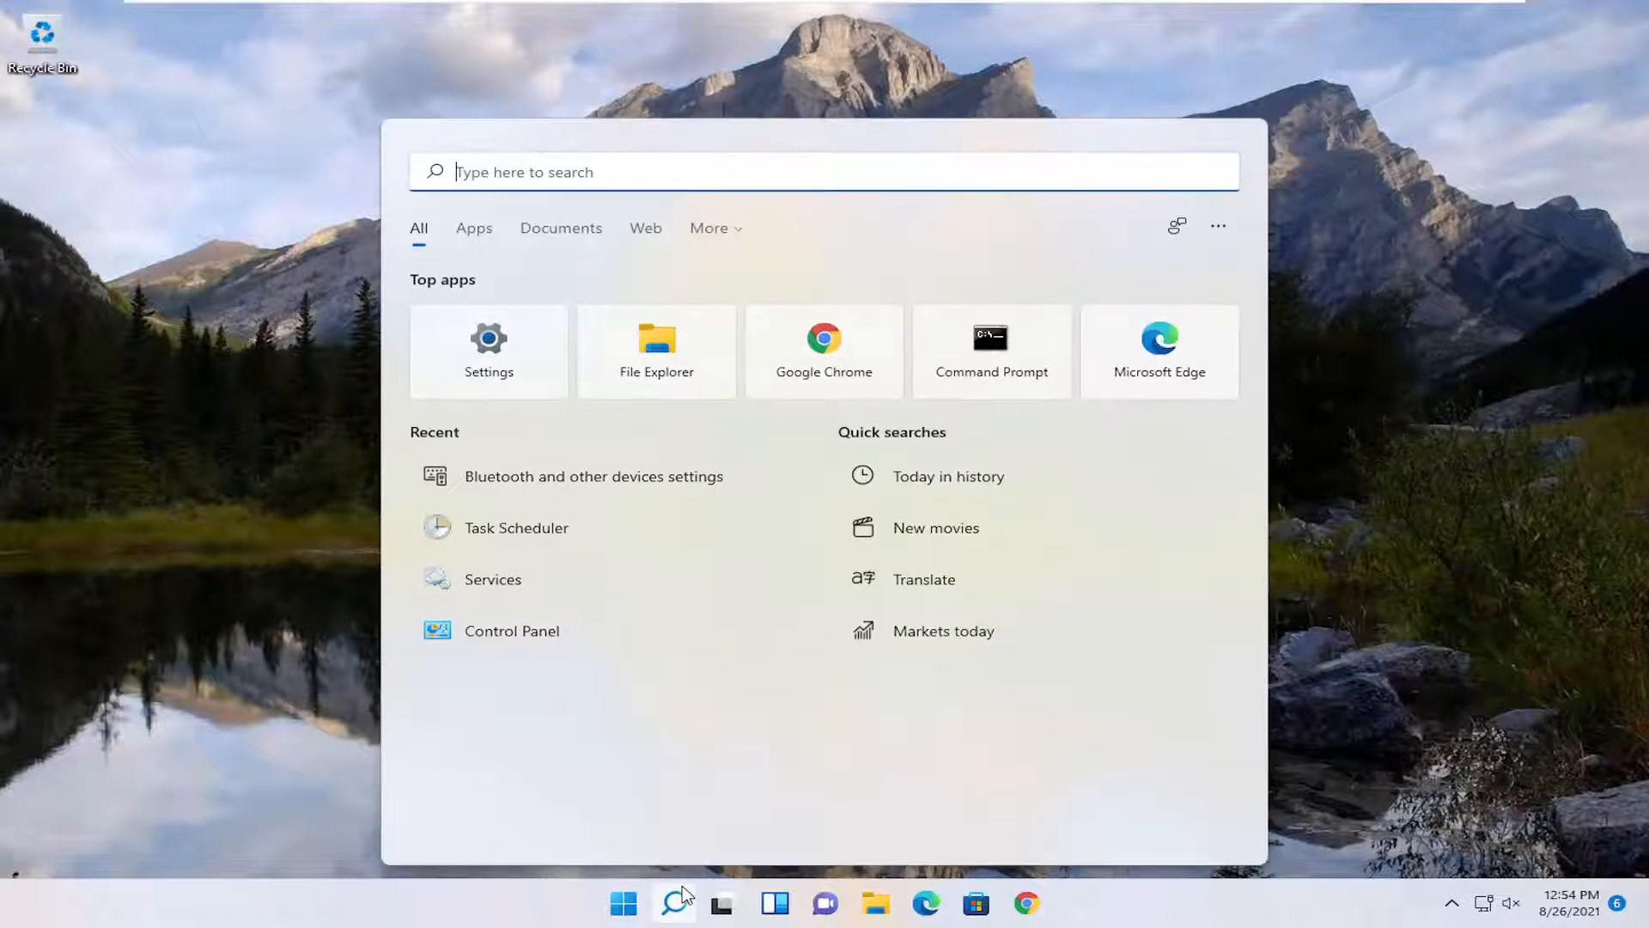
pyautogui.write('cmd')
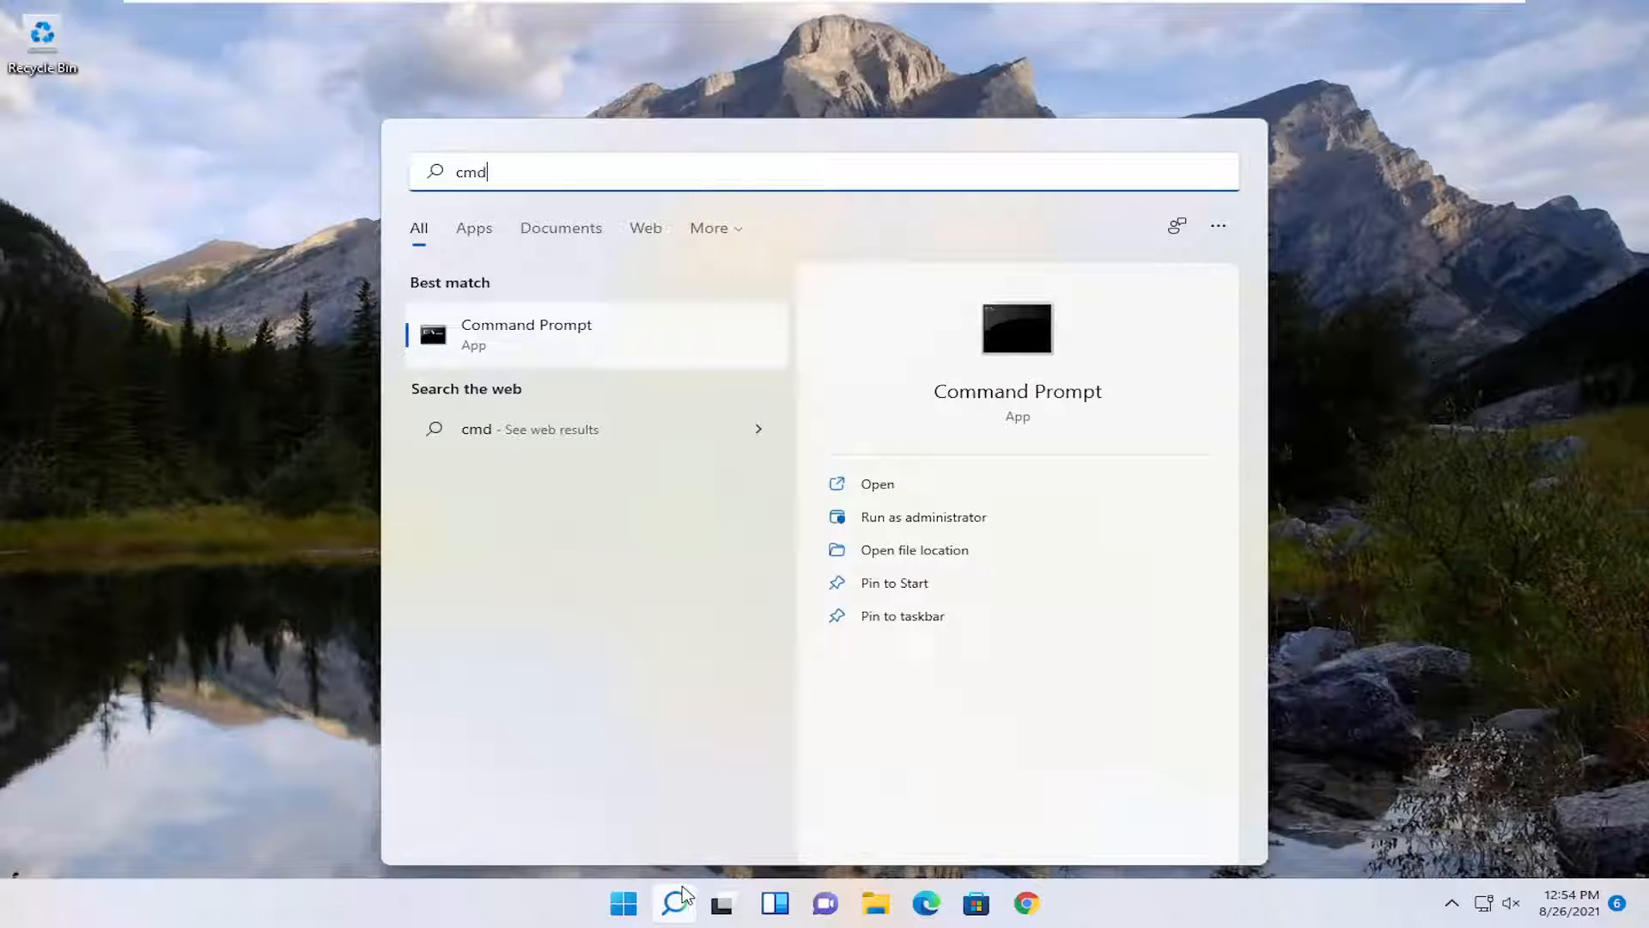
pyautogui.moveTo(552, 356)
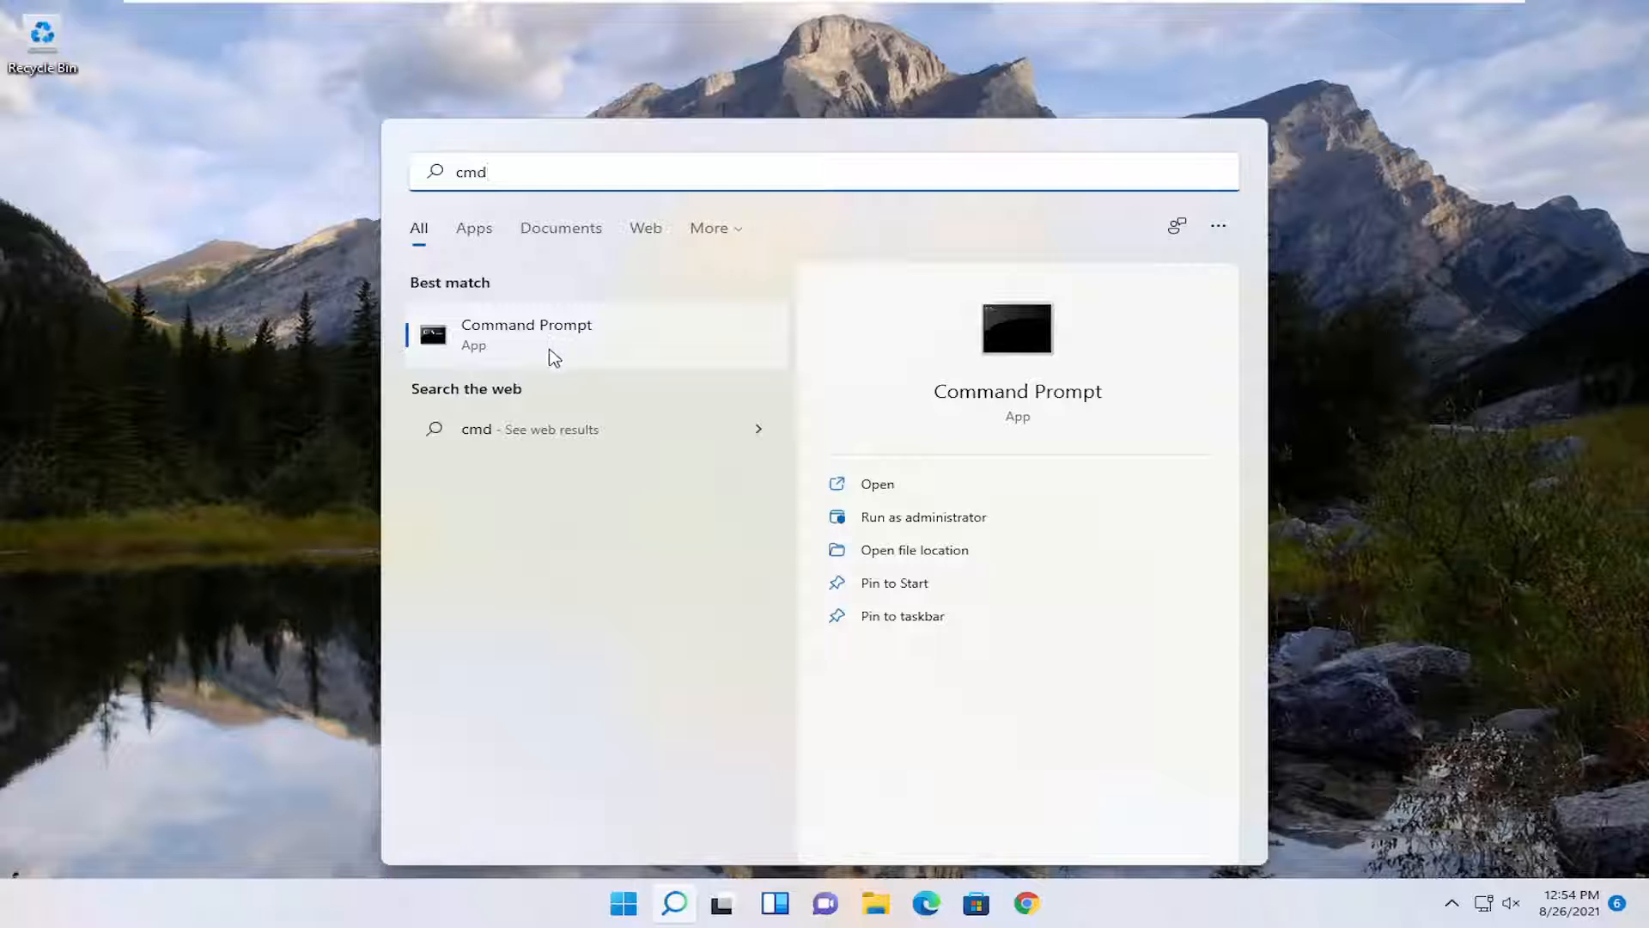
pyautogui.rightClick(526, 335)
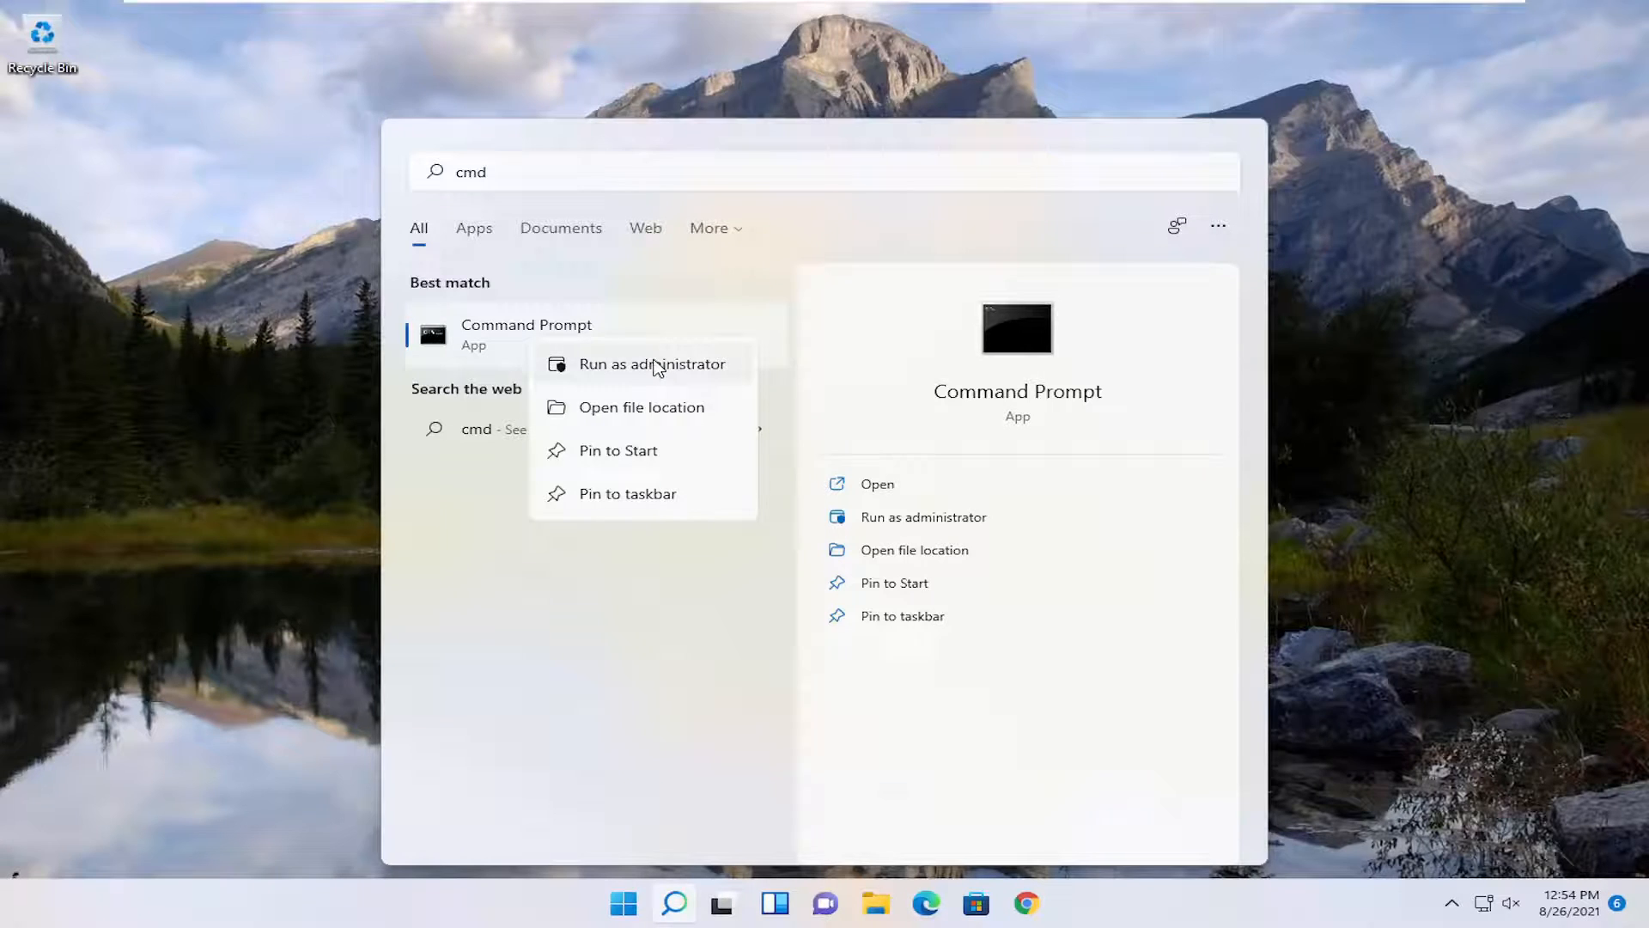
pyautogui.click(652, 364)
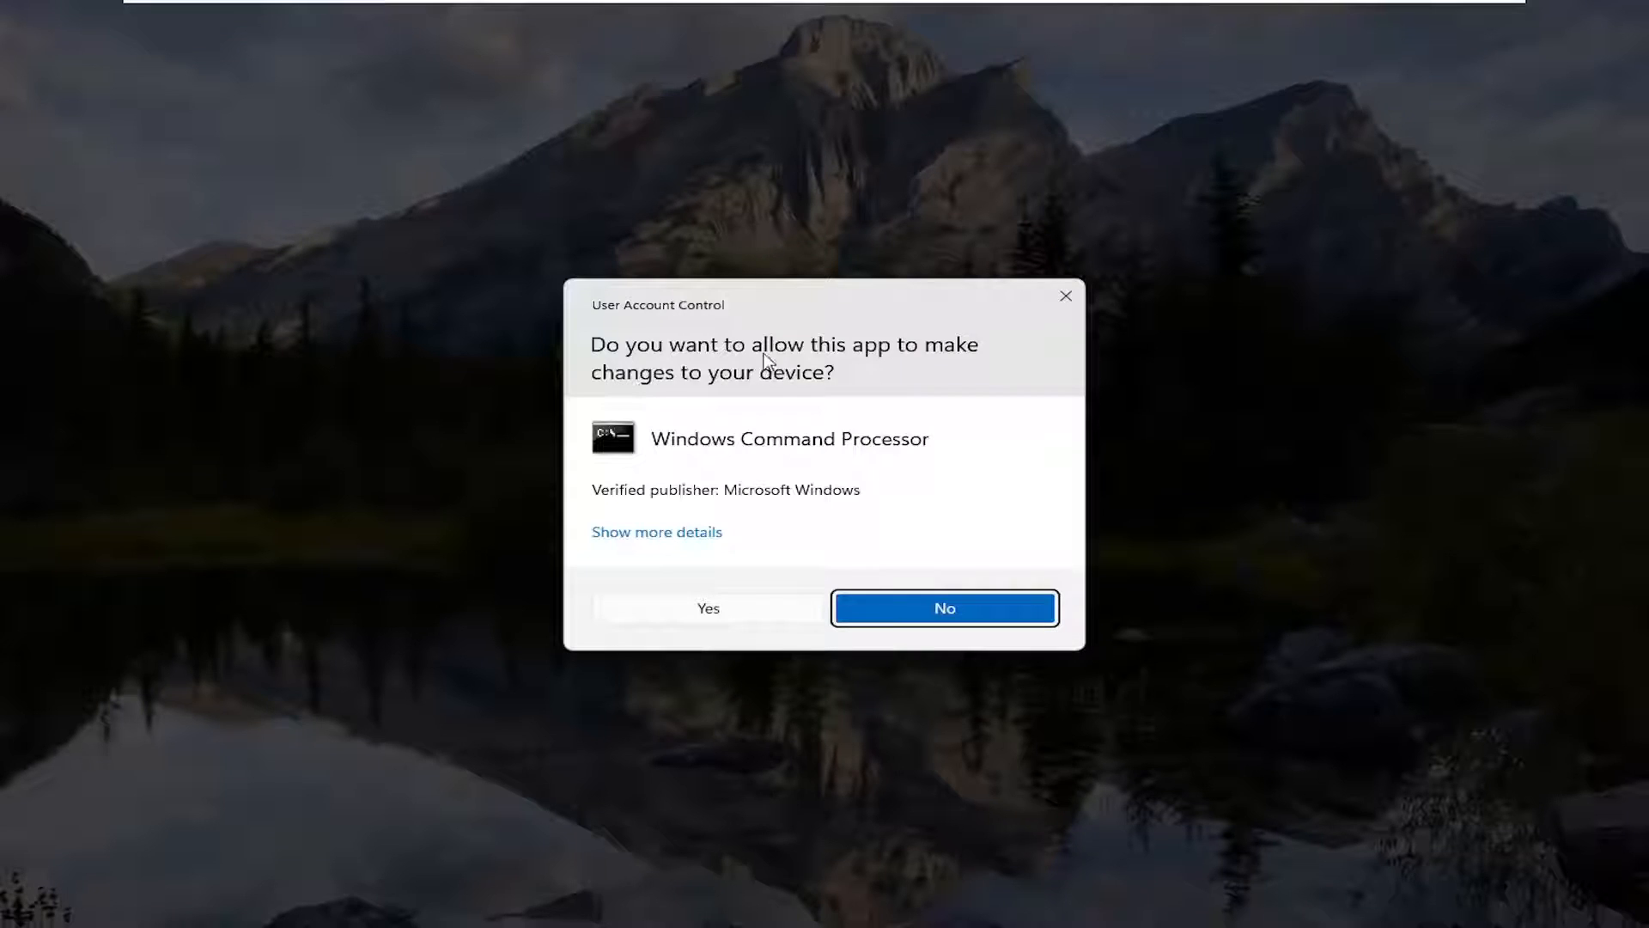
pyautogui.click(709, 609)
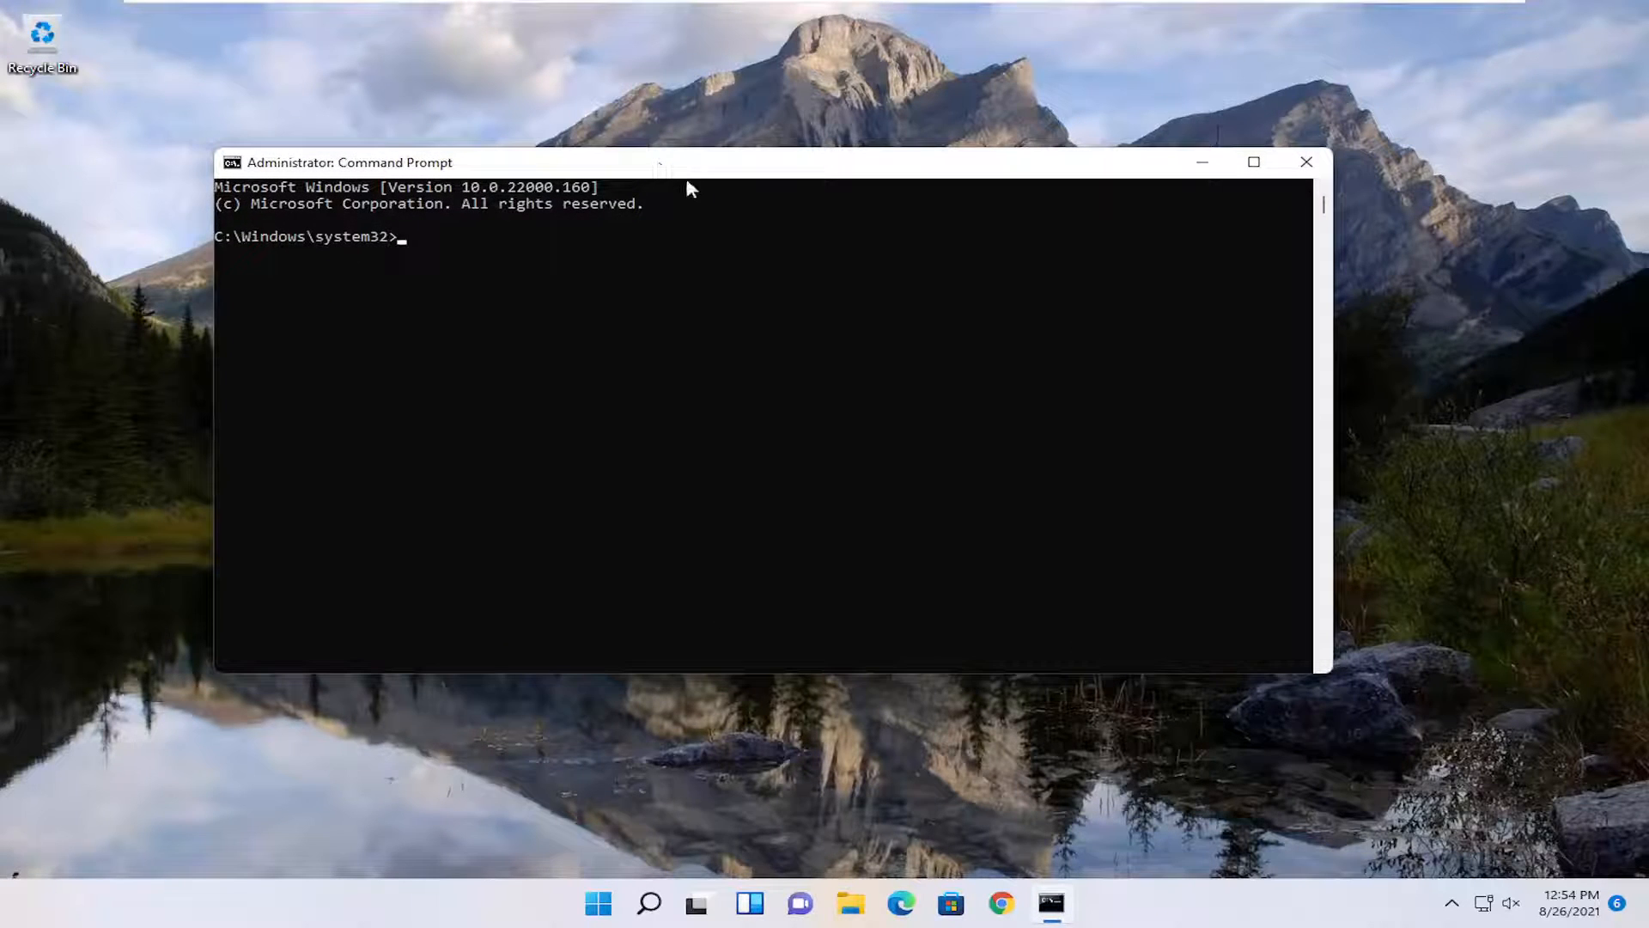
pyautogui.moveTo(701, 193)
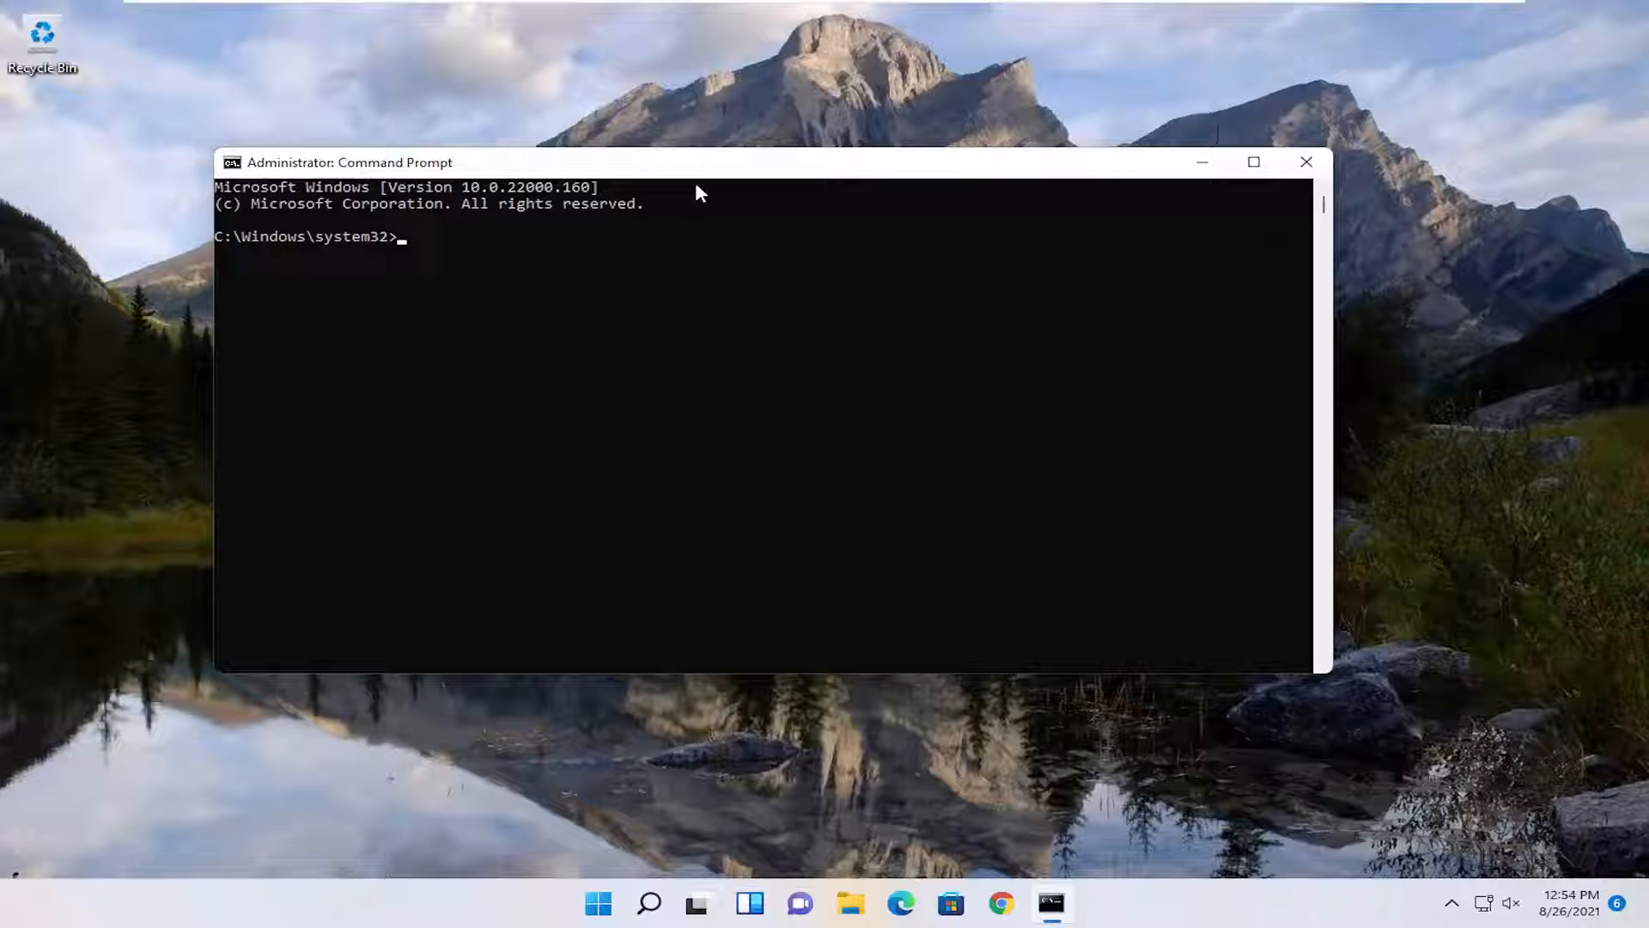
pyautogui.moveTo(706, 180)
pyautogui.write('set devmgr_show_nonpresent_devices=1')
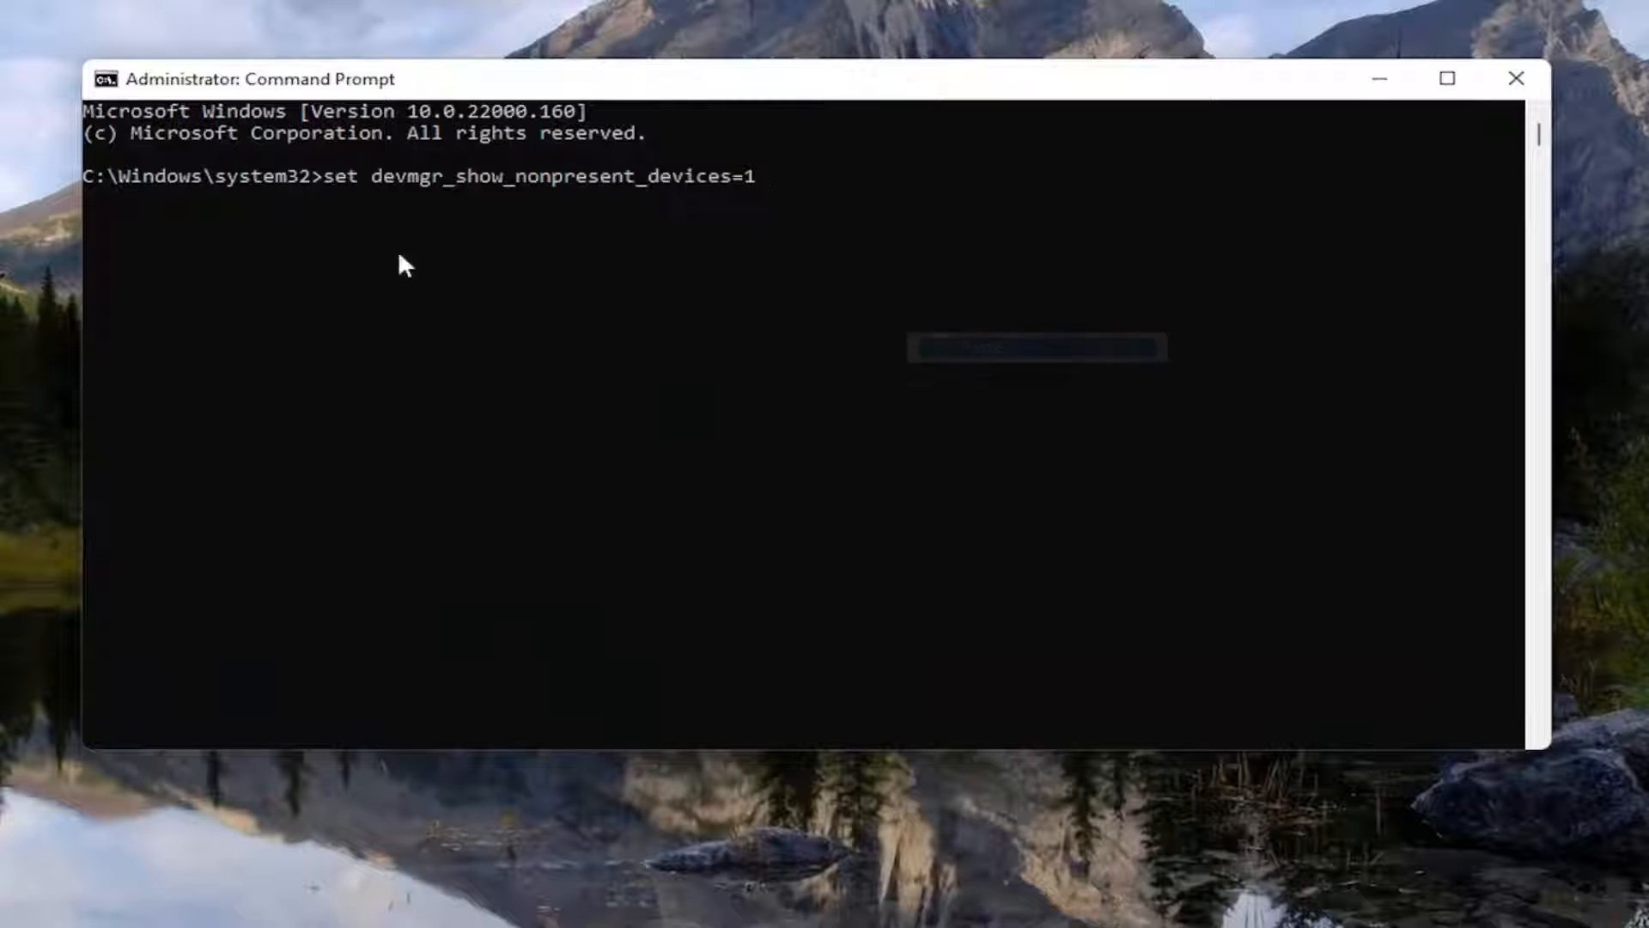
# - Run set devmgr_show_nonpresent_devices=1 and close the Command Prompt window
pyautogui.press('Enter')
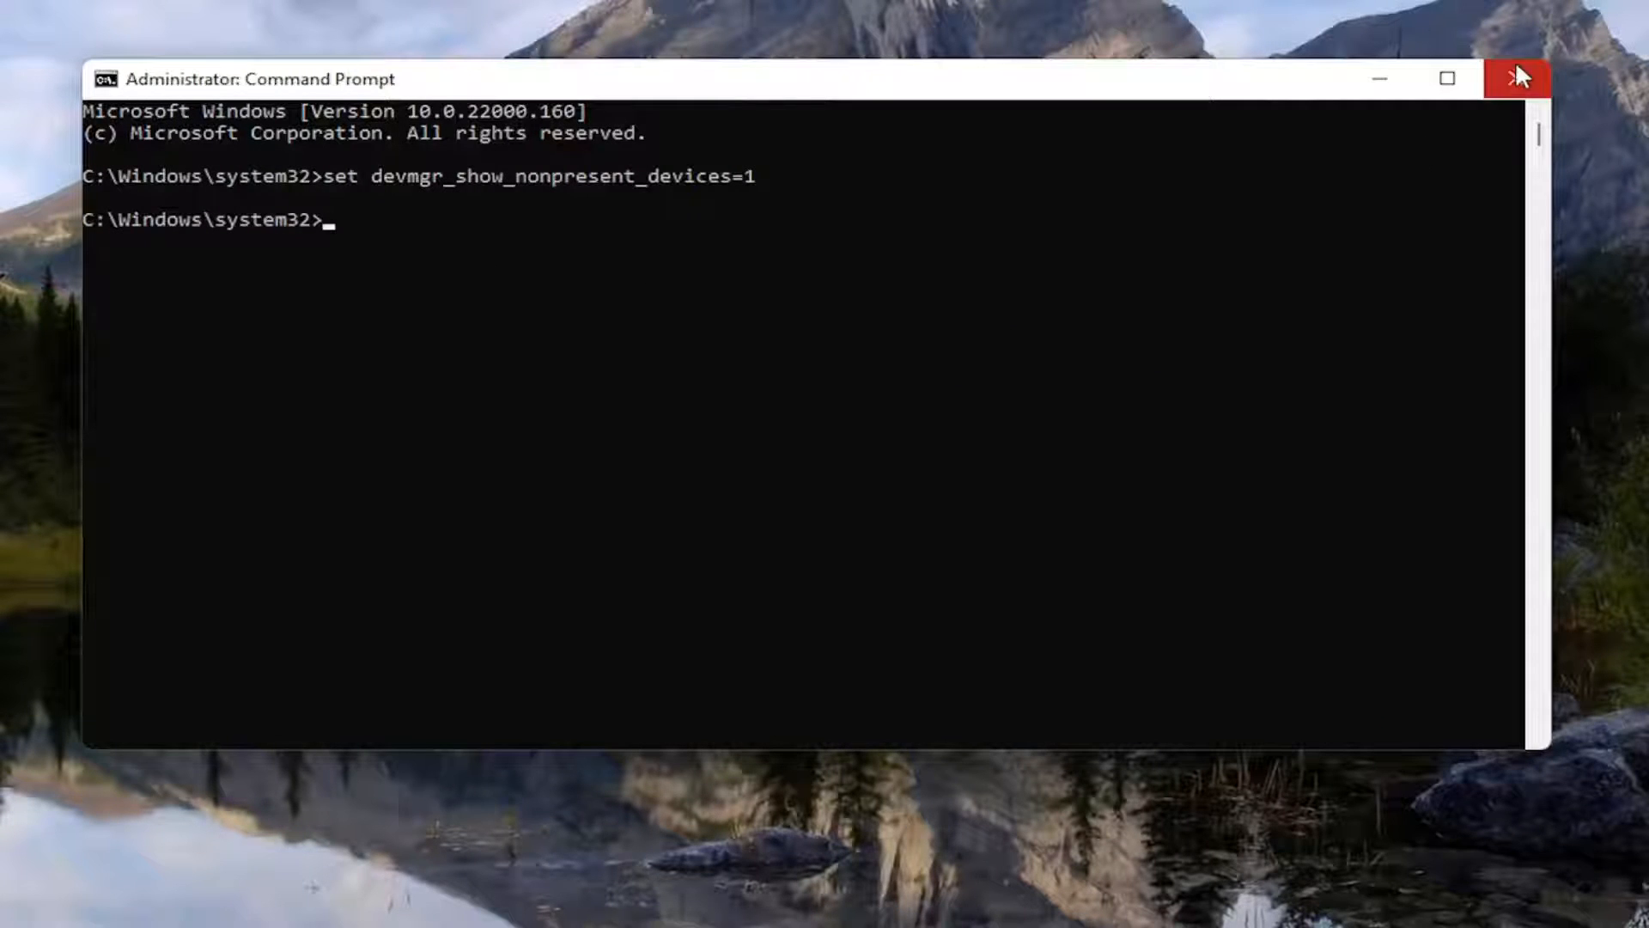
pyautogui.click(673, 902)
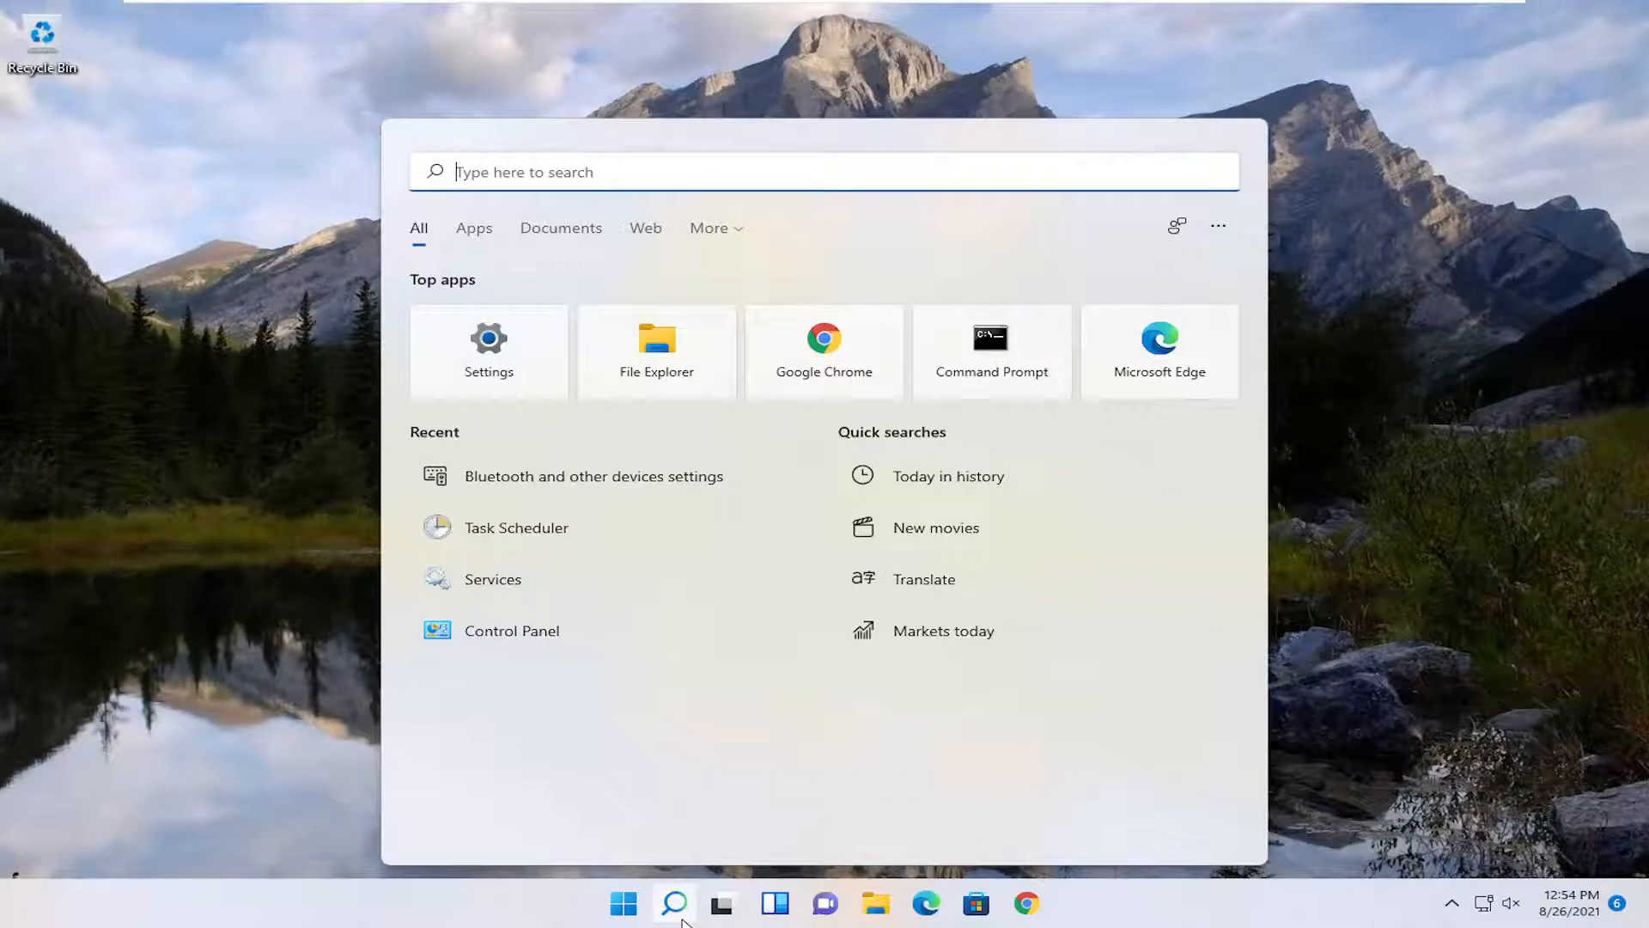
# - Open Device Manager and start Update driver on Speakers under Audio inputs and outputs
pyautogui.write('device manager')
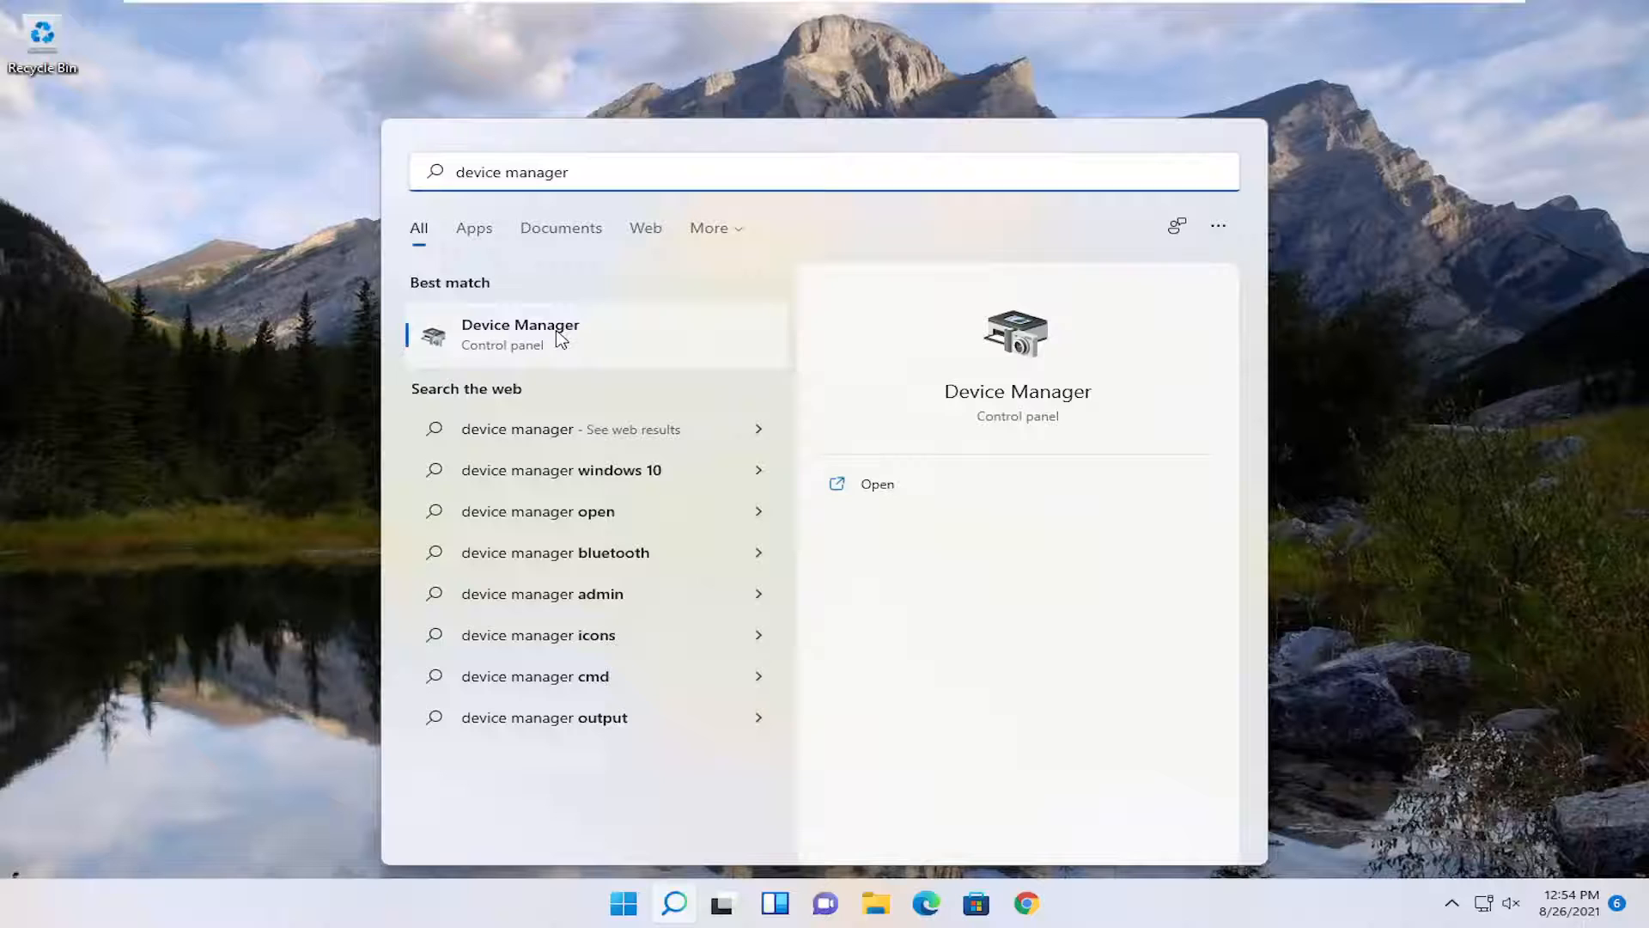
pyautogui.click(521, 334)
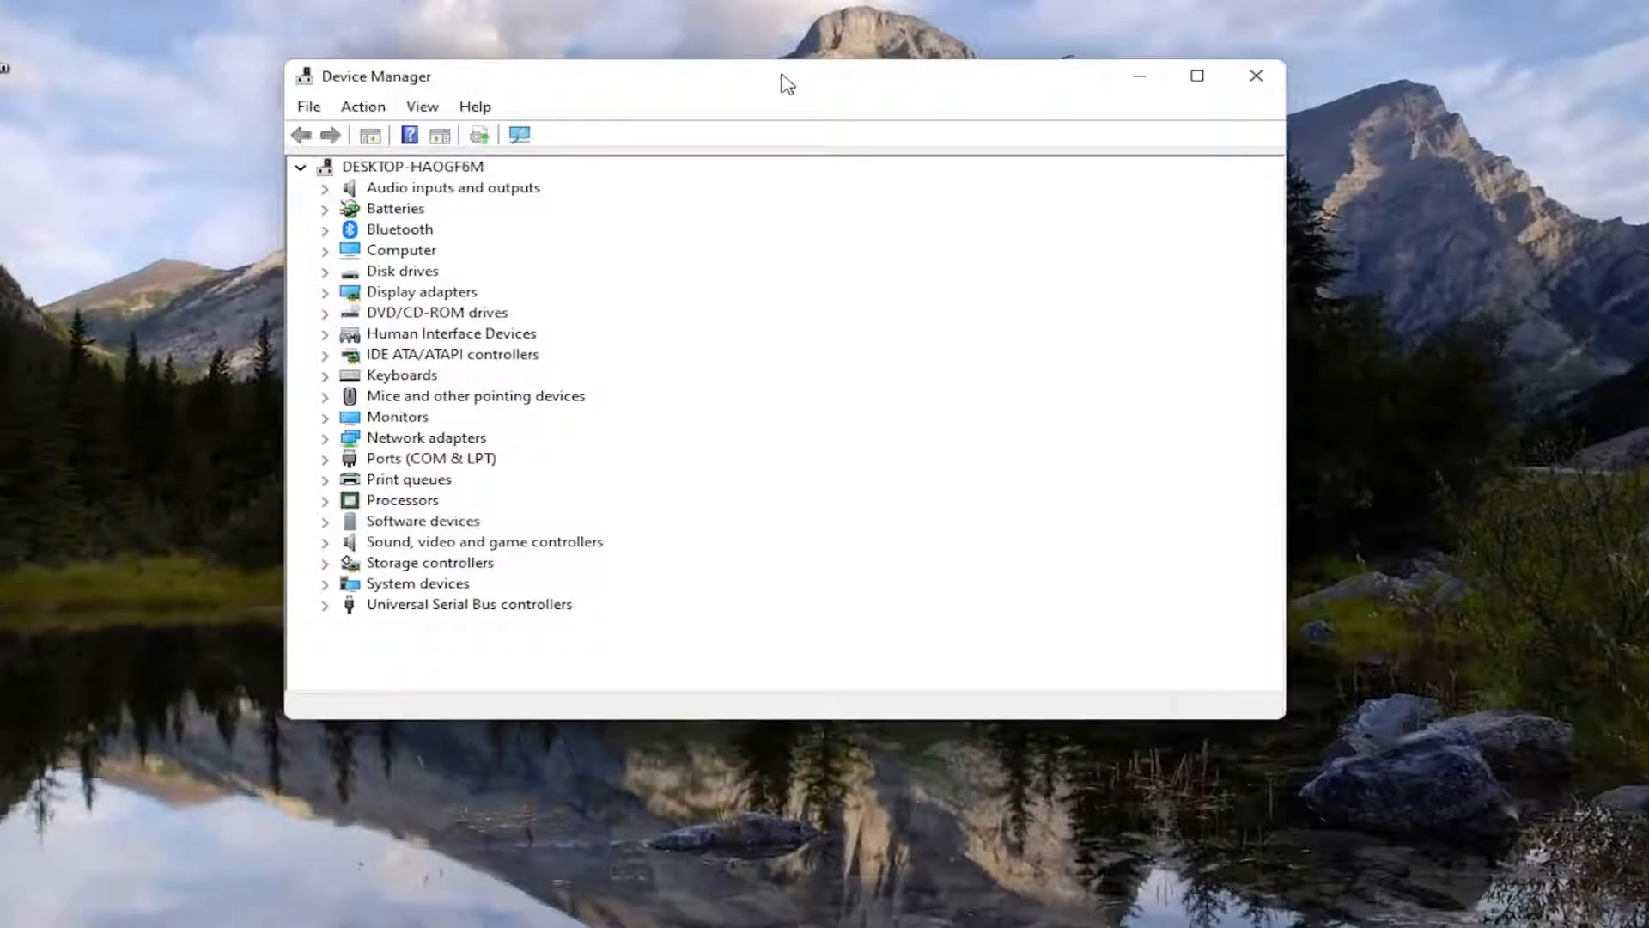
pyautogui.click(453, 187)
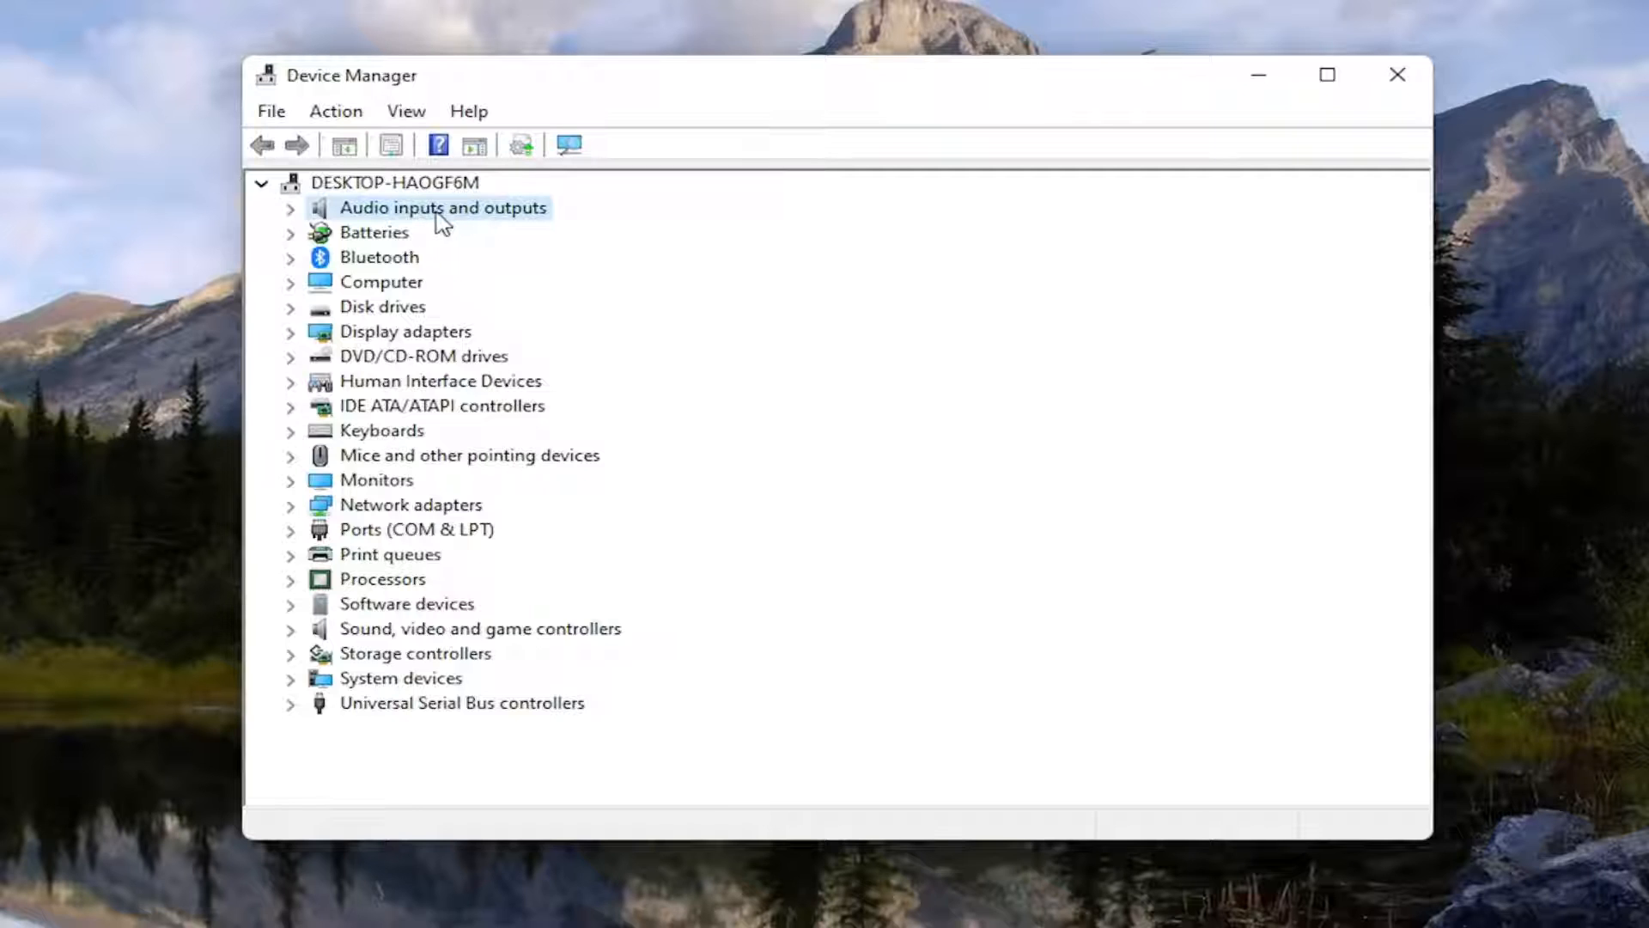
pyautogui.click(290, 207)
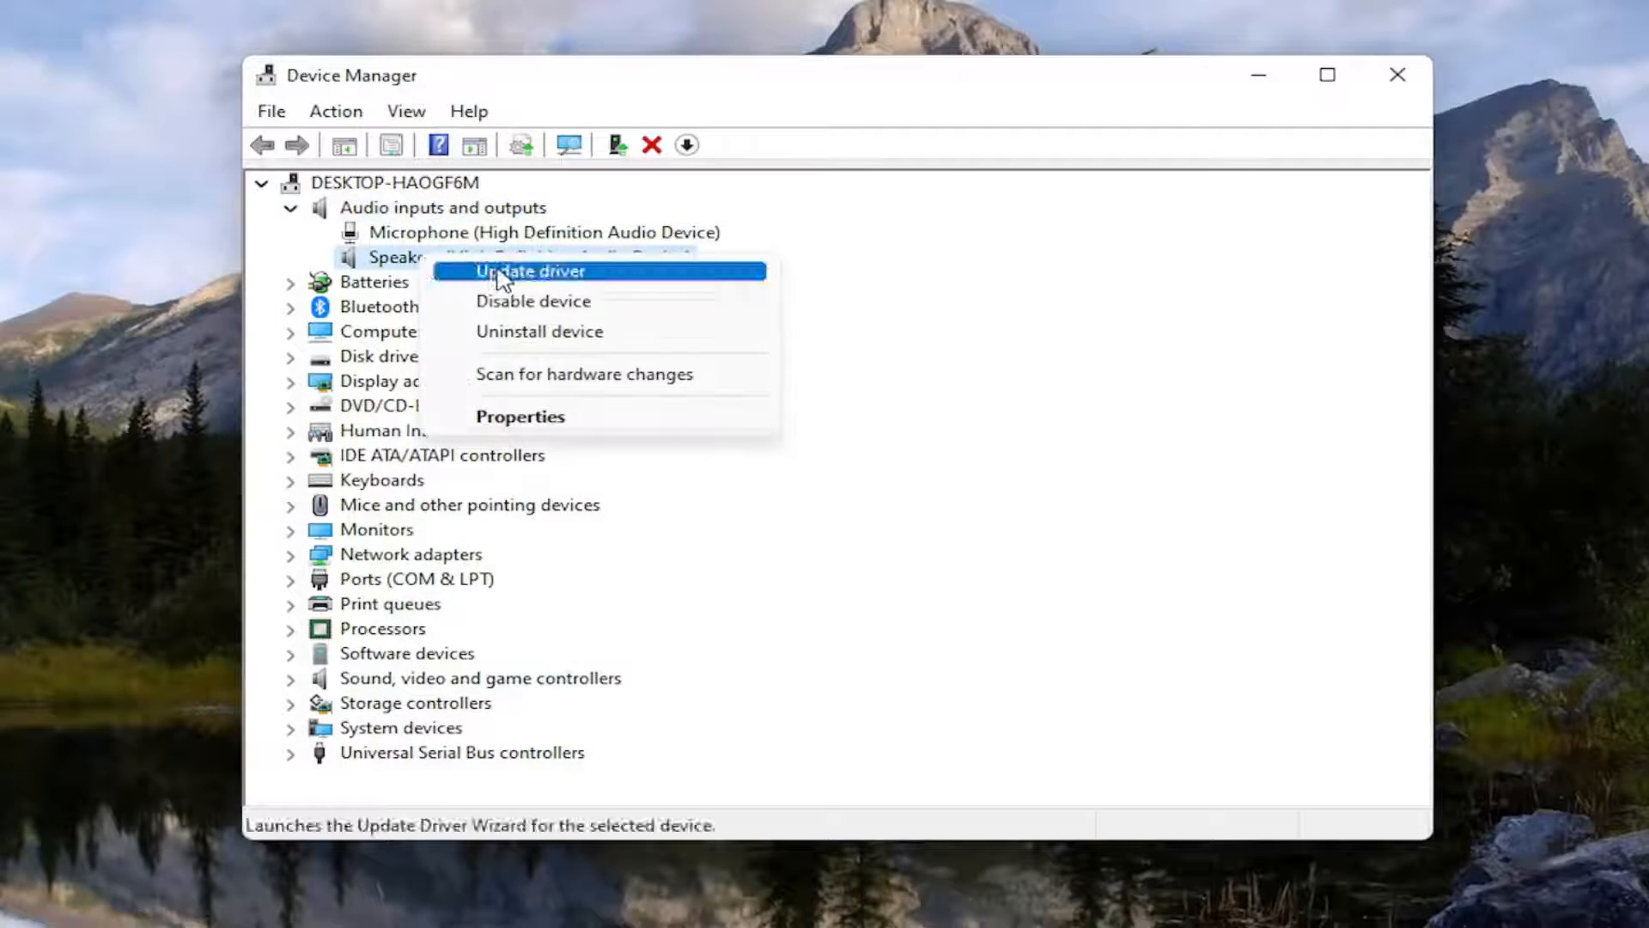
pyautogui.click(530, 270)
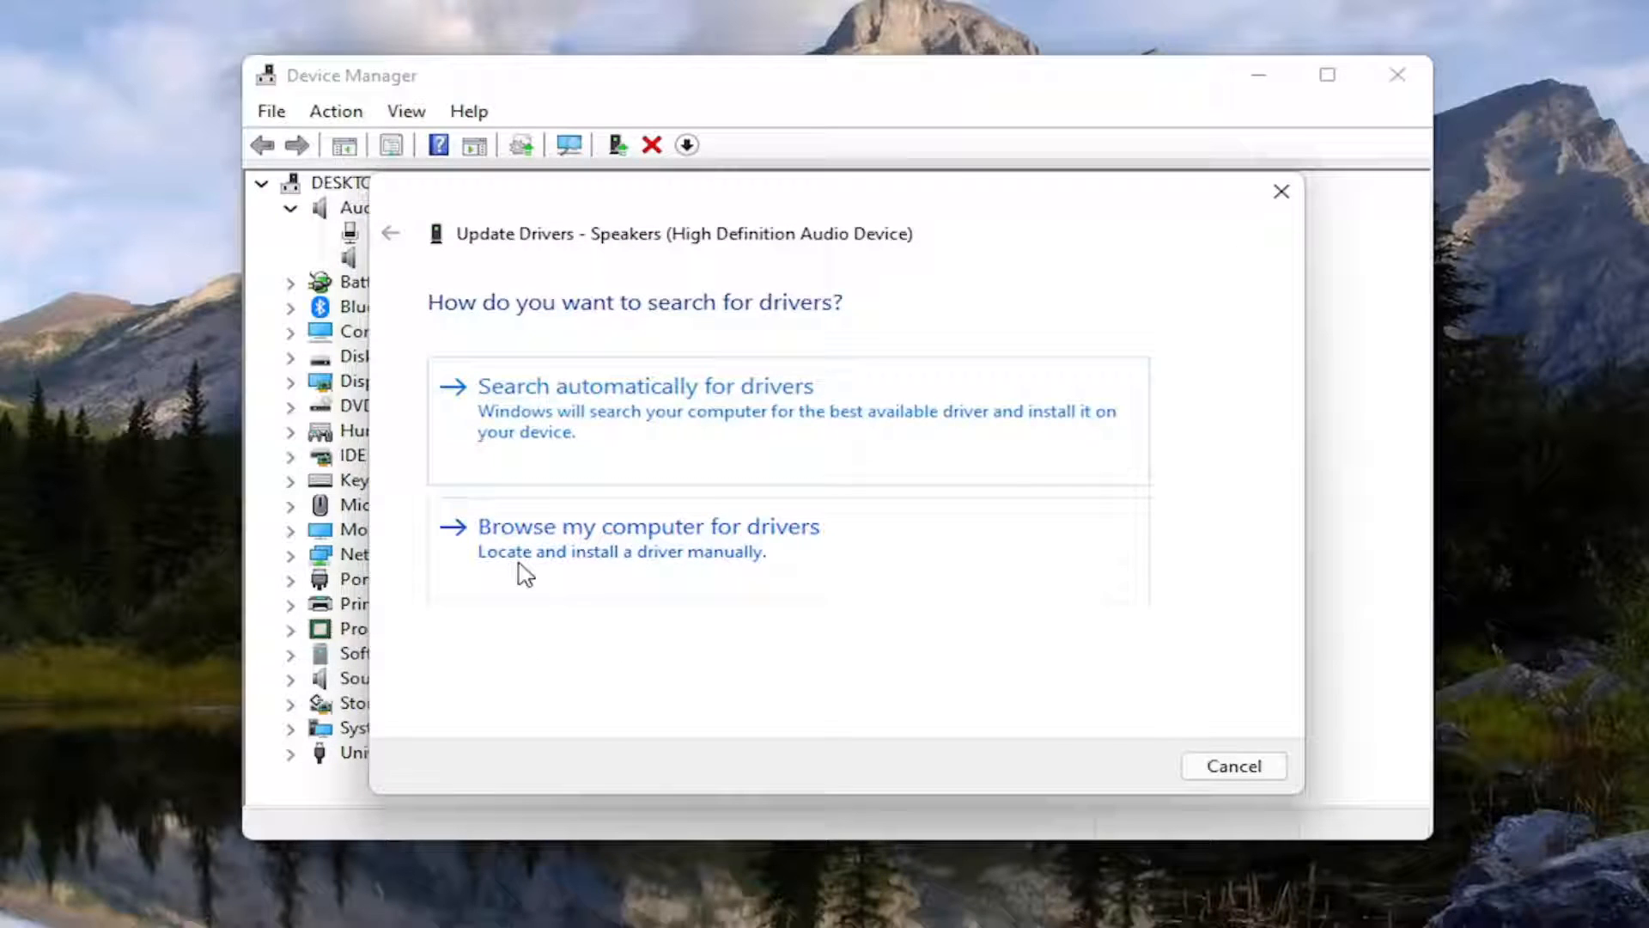
pyautogui.moveTo(639, 558)
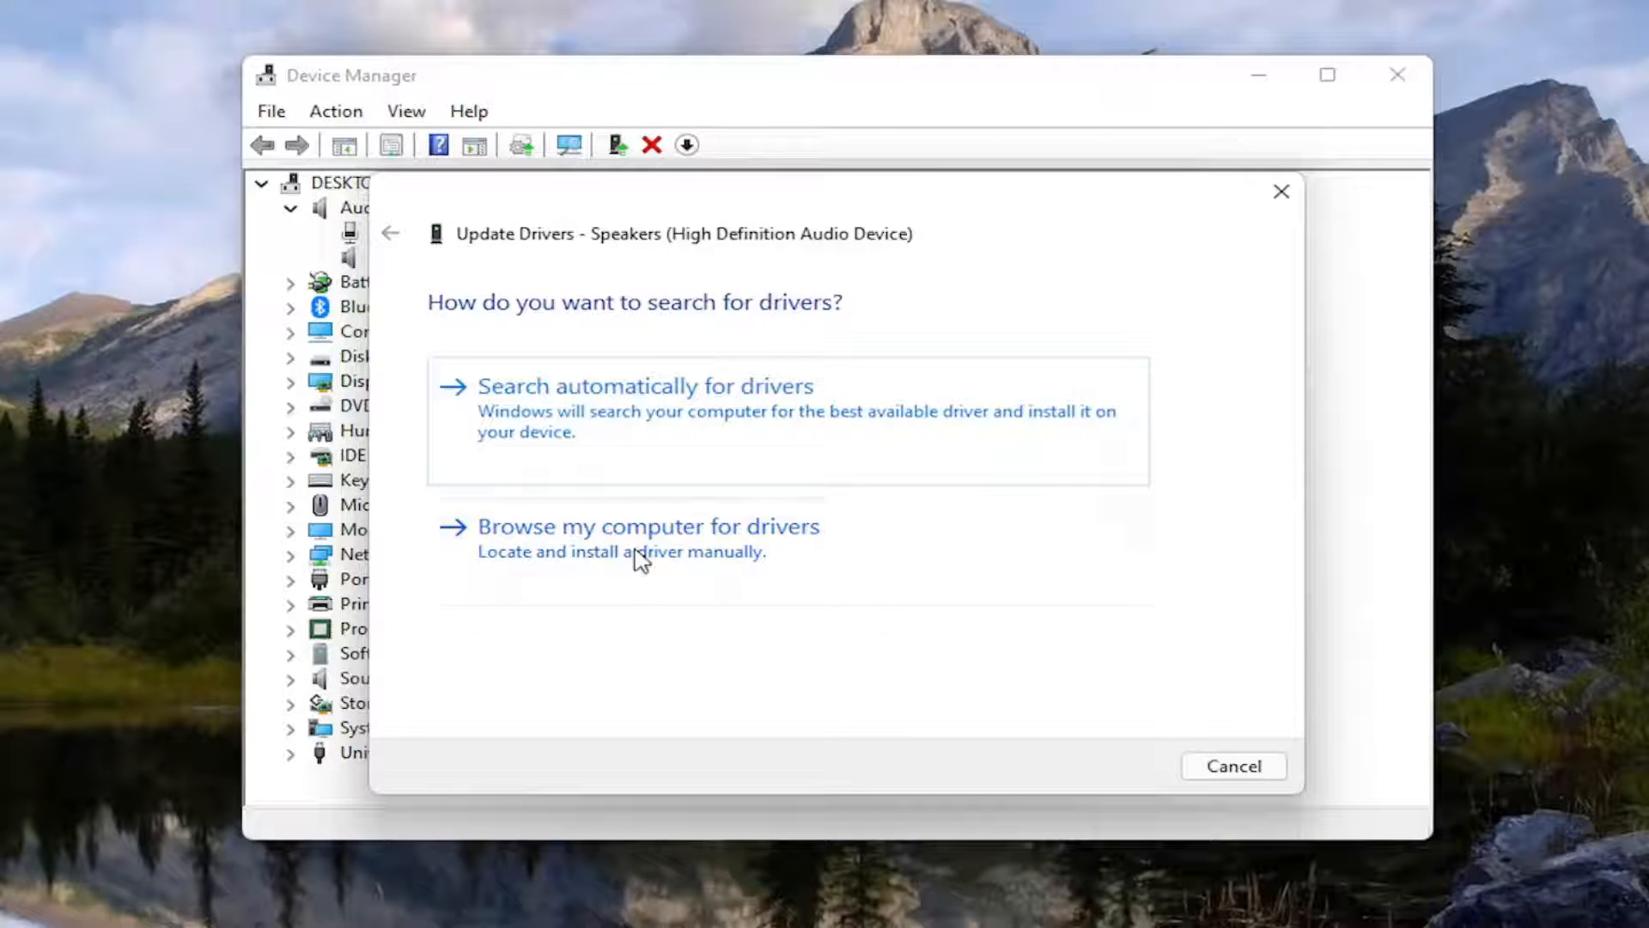
# - Pick the Audio Endpoint driver from the local list, install it, and close the wizard
pyautogui.click(648, 526)
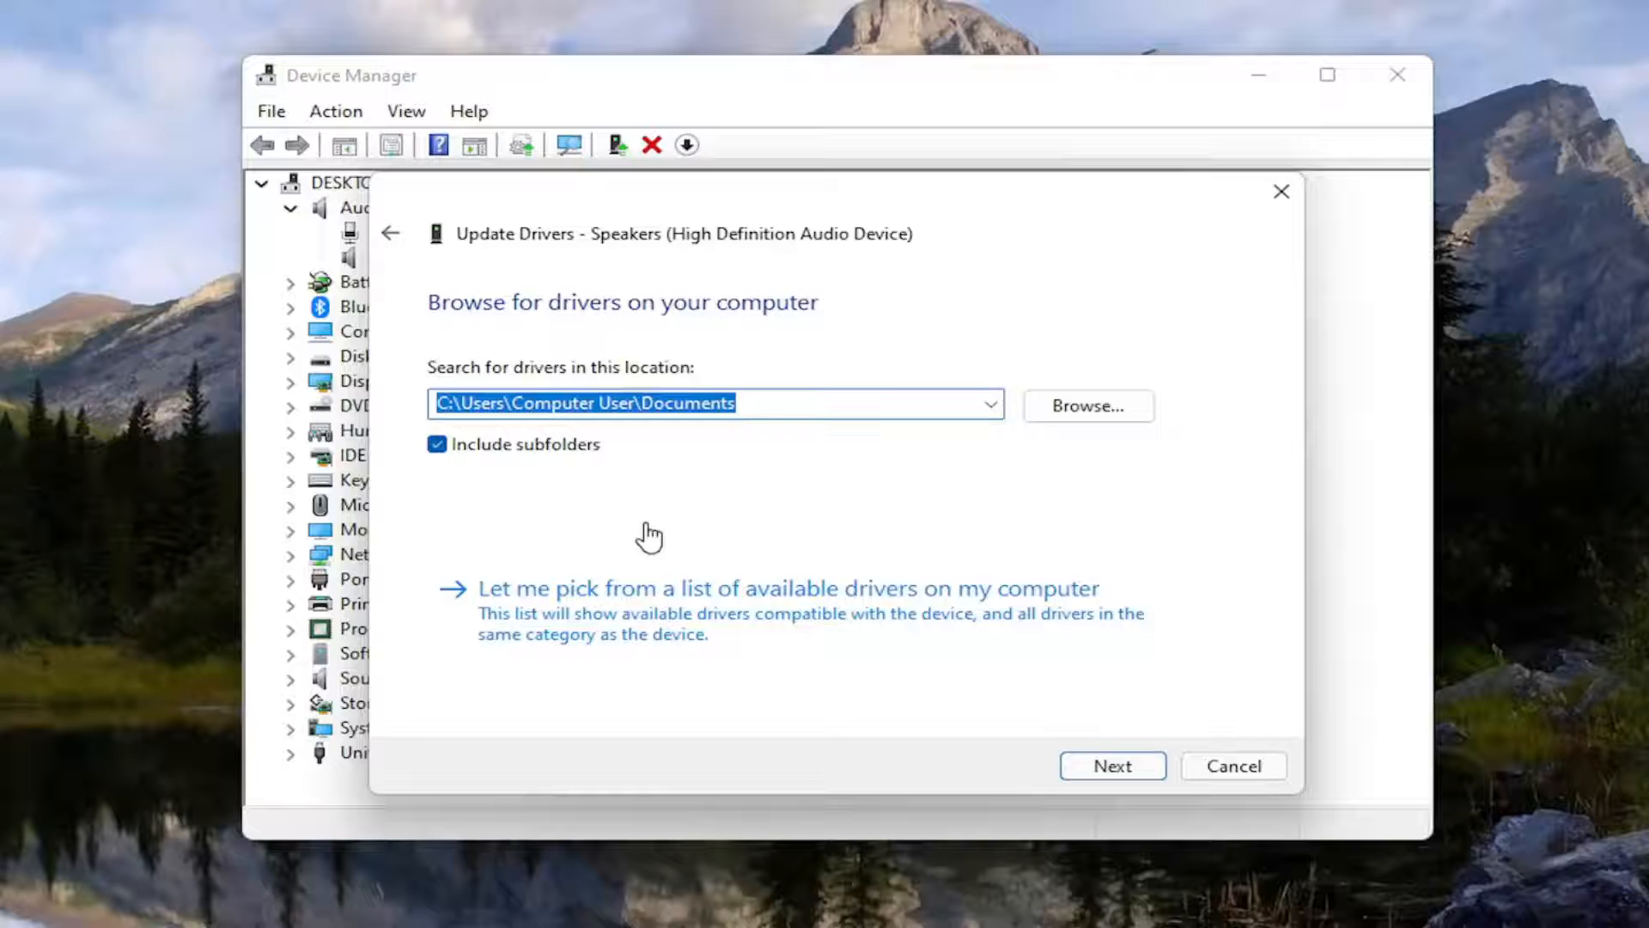
pyautogui.click(789, 589)
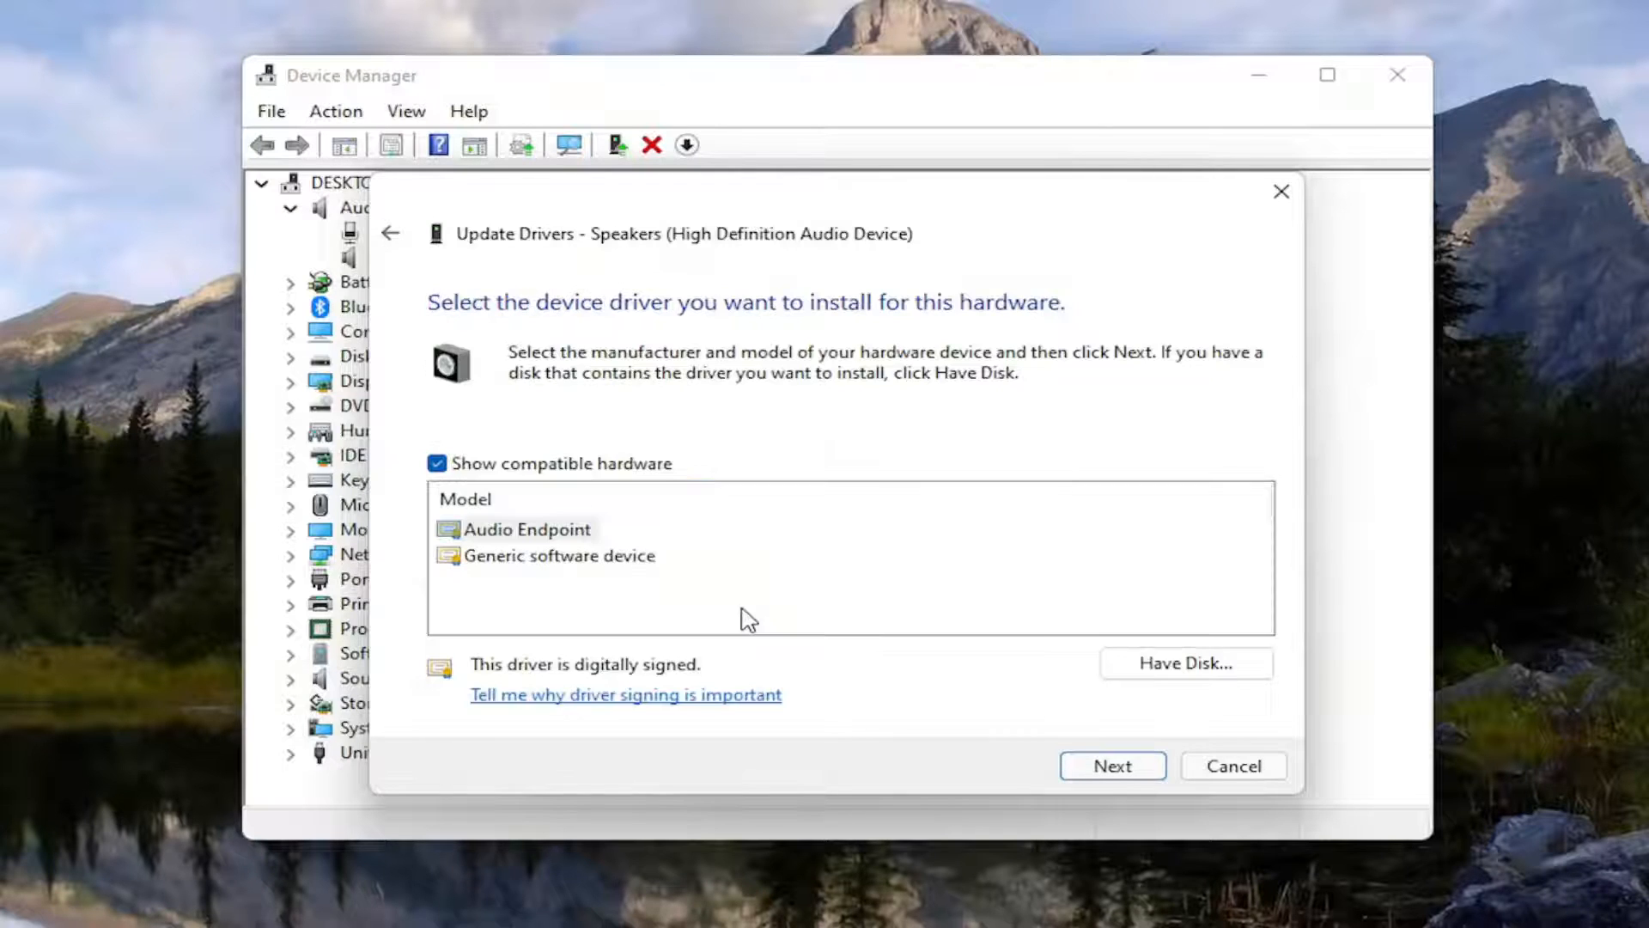
pyautogui.moveTo(608, 514)
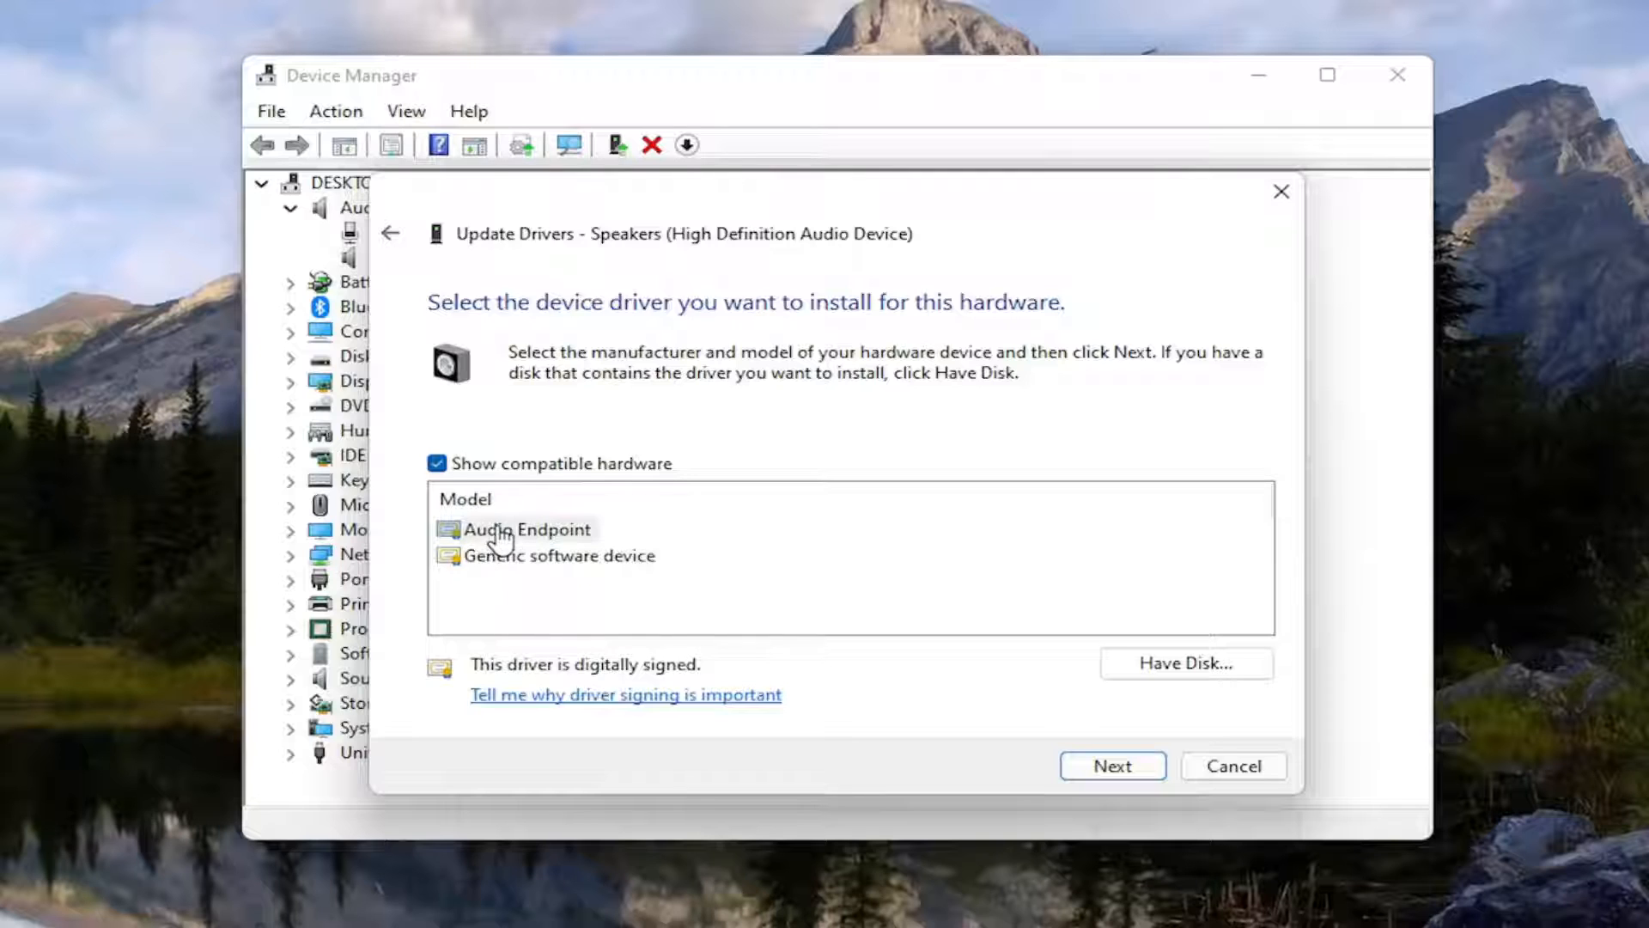
pyautogui.moveTo(1014, 705)
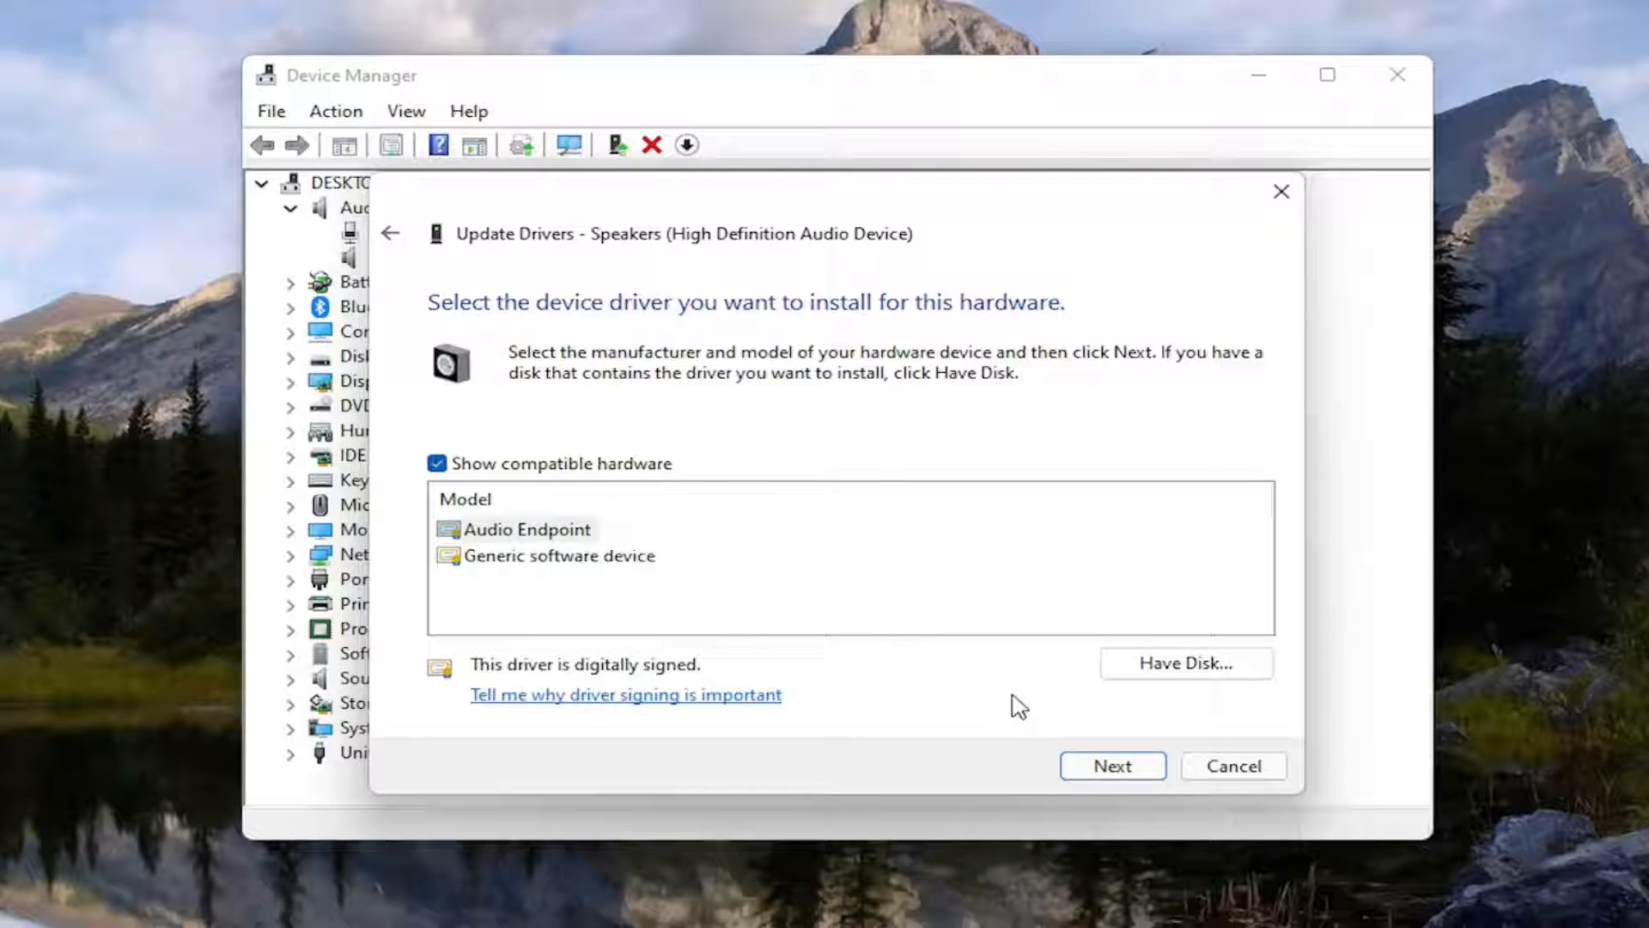
pyautogui.click(1114, 765)
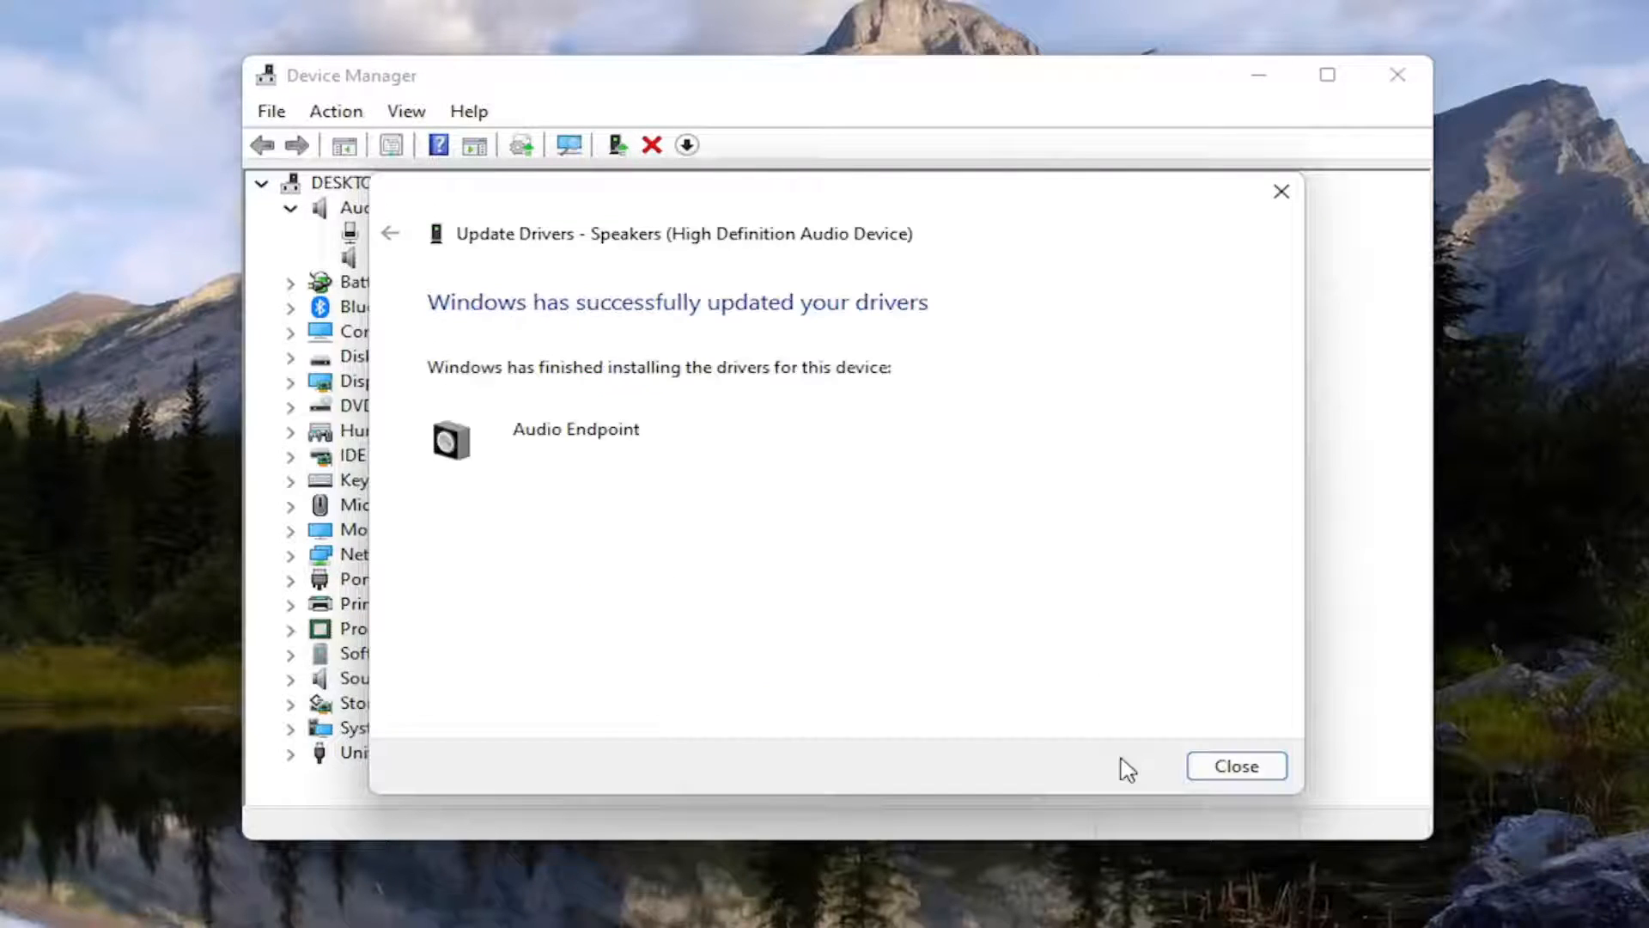
pyautogui.click(1237, 766)
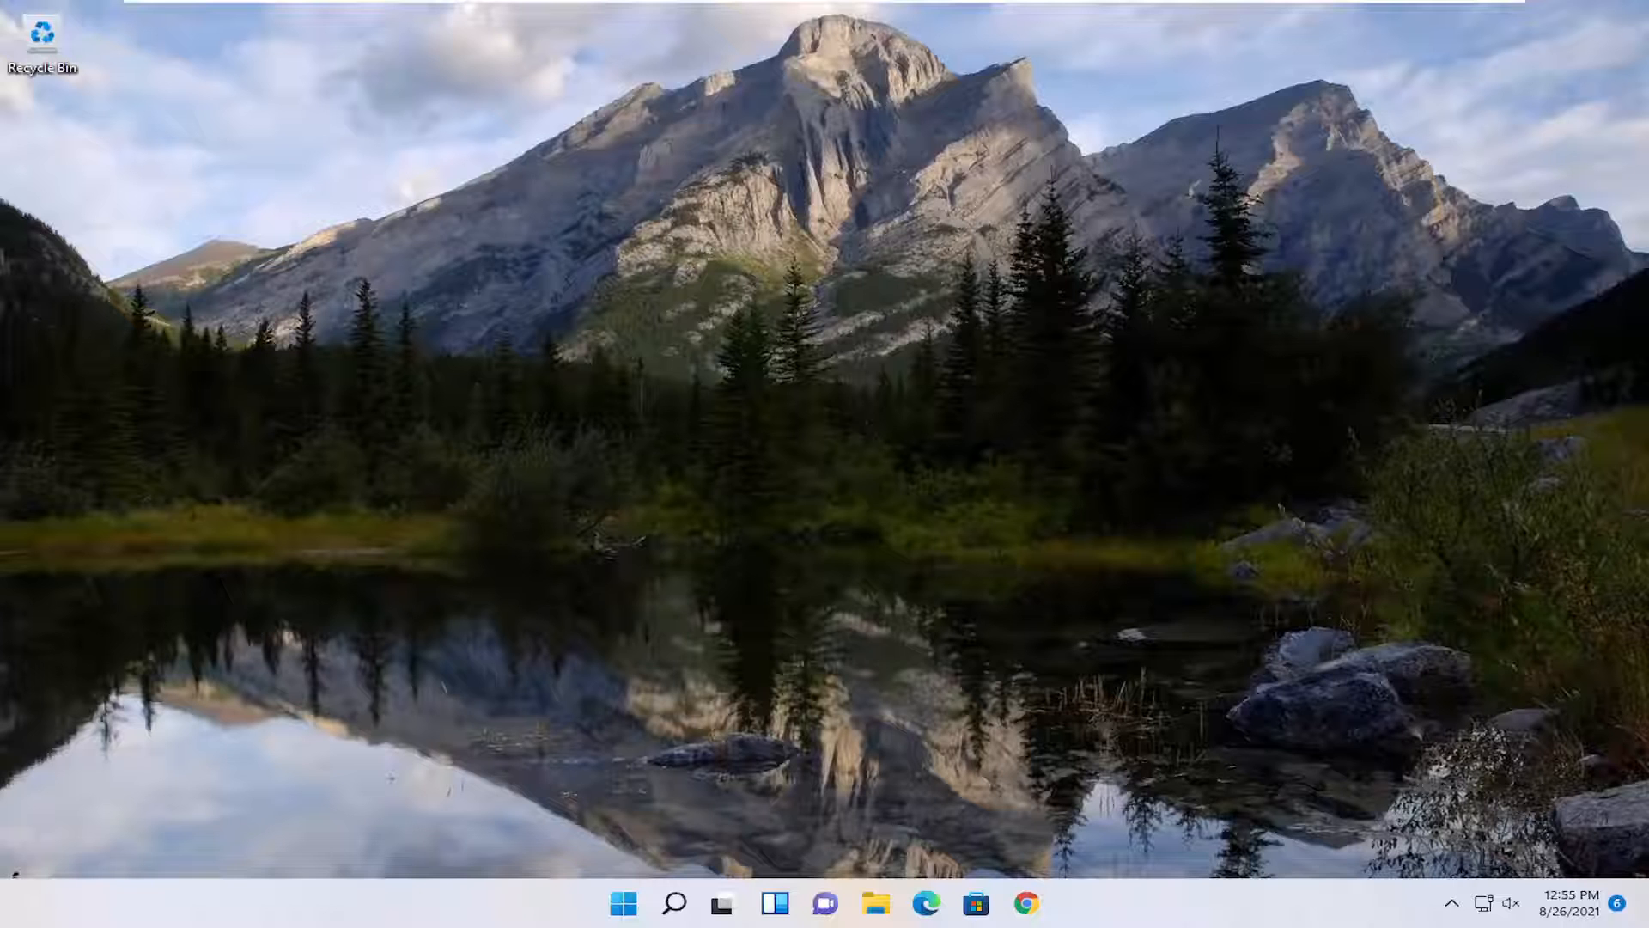
# - Open Services and set Windows Audio to start automatically and run
pyautogui.write('services')
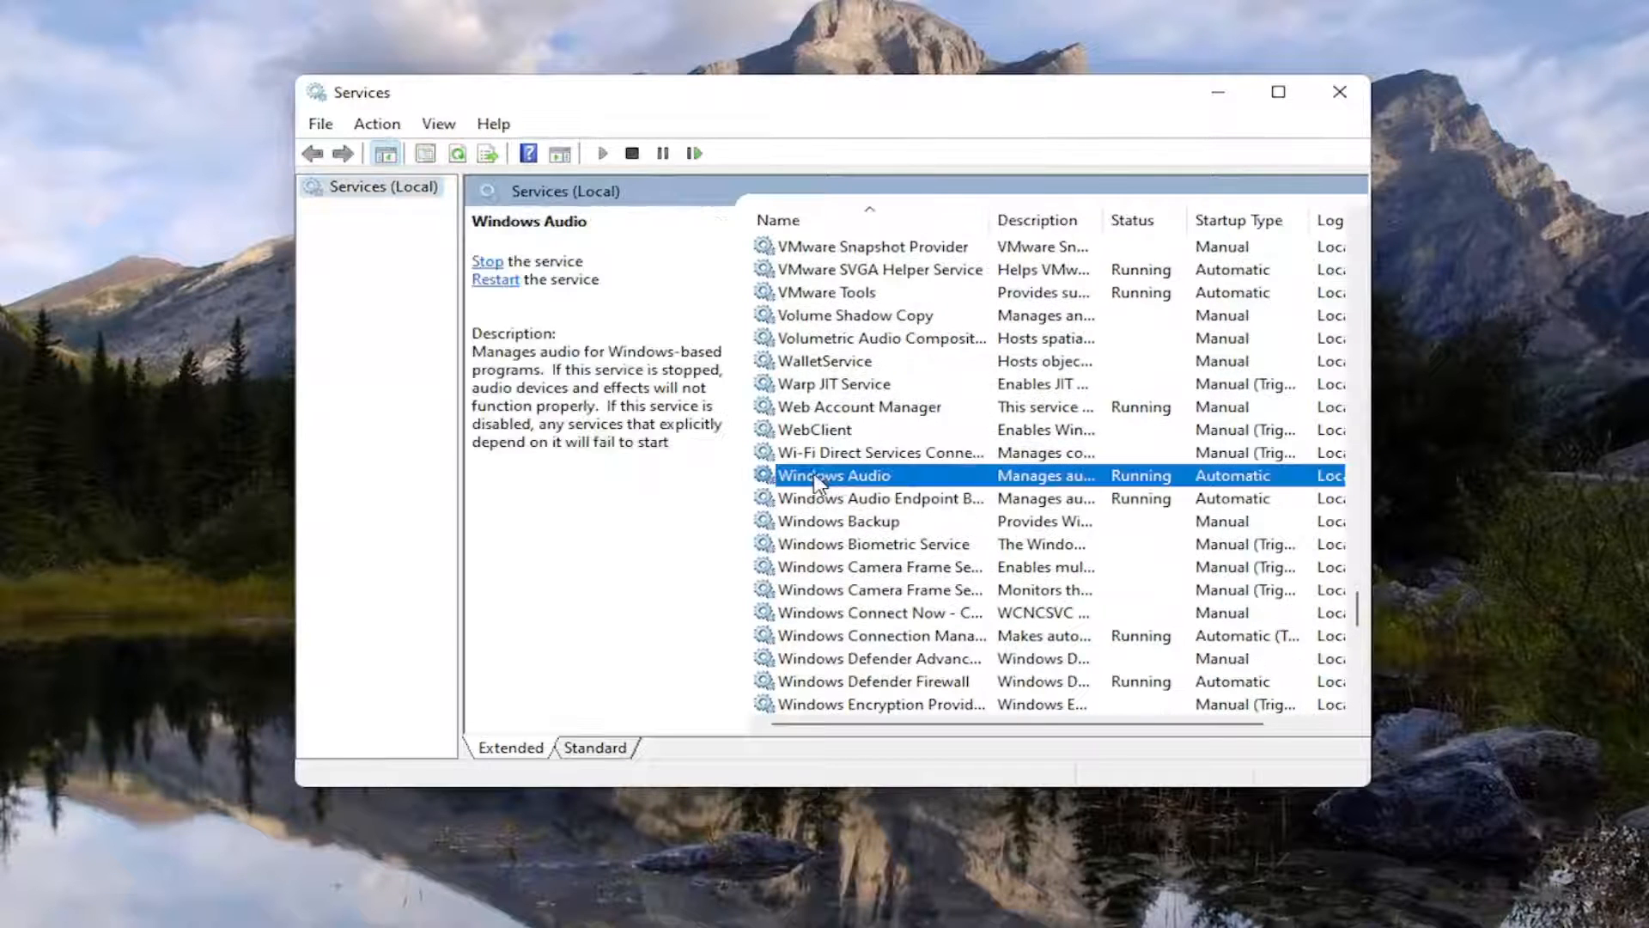
pyautogui.doubleClick(835, 475)
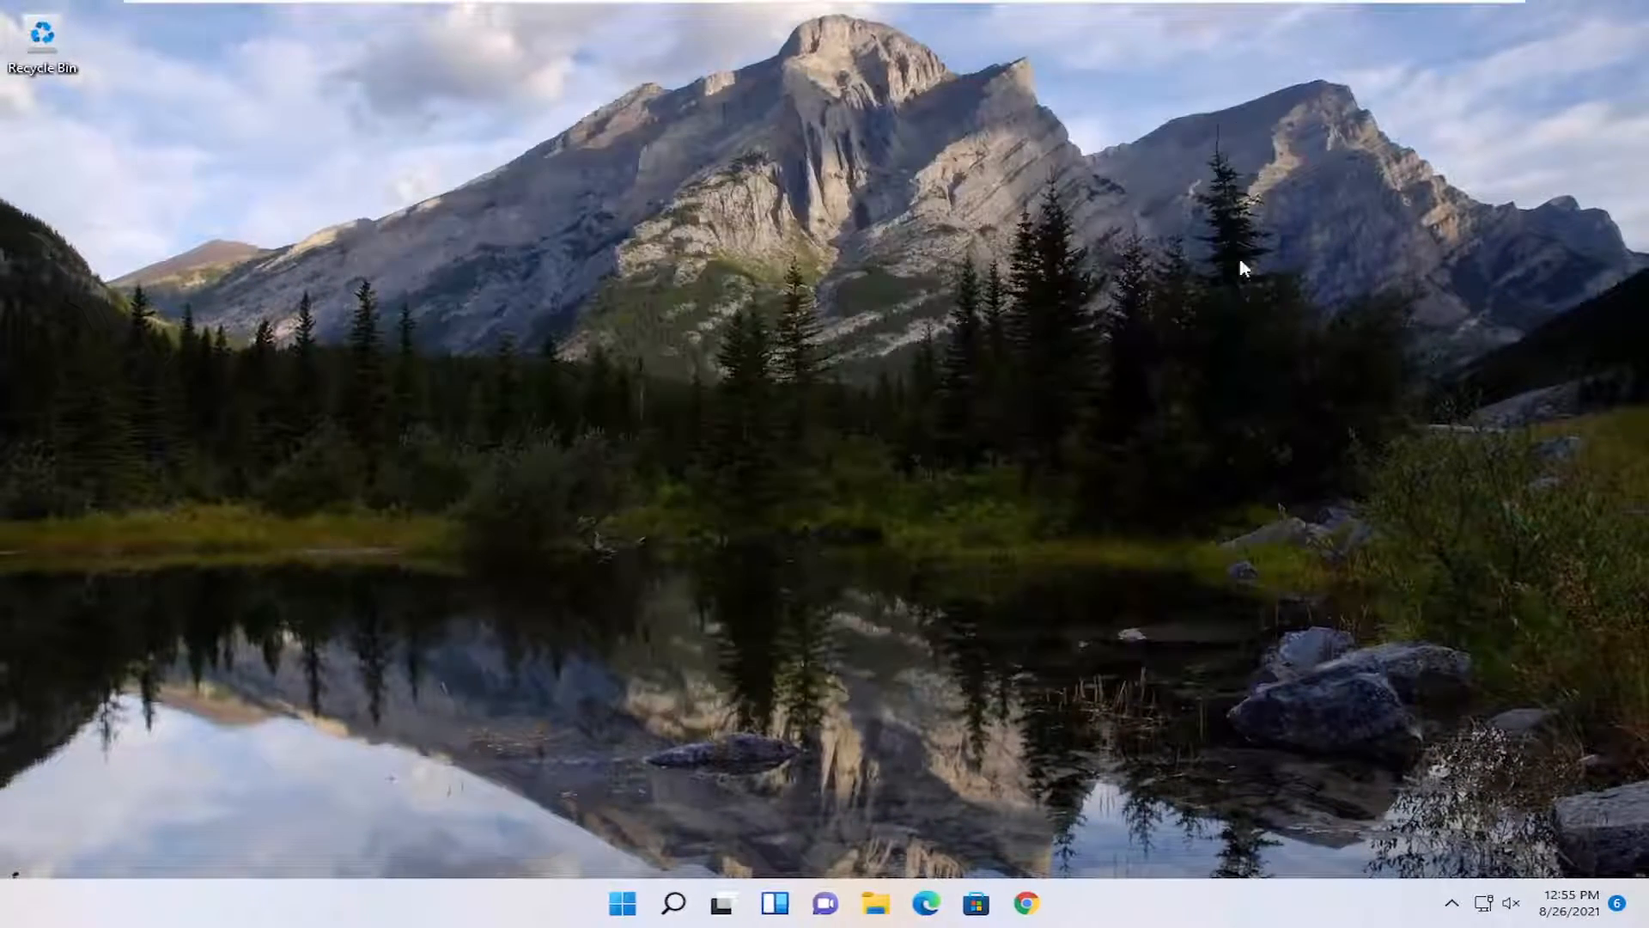
# - Restart Windows from the Start button's power user menu
pyautogui.click(1488, 902)
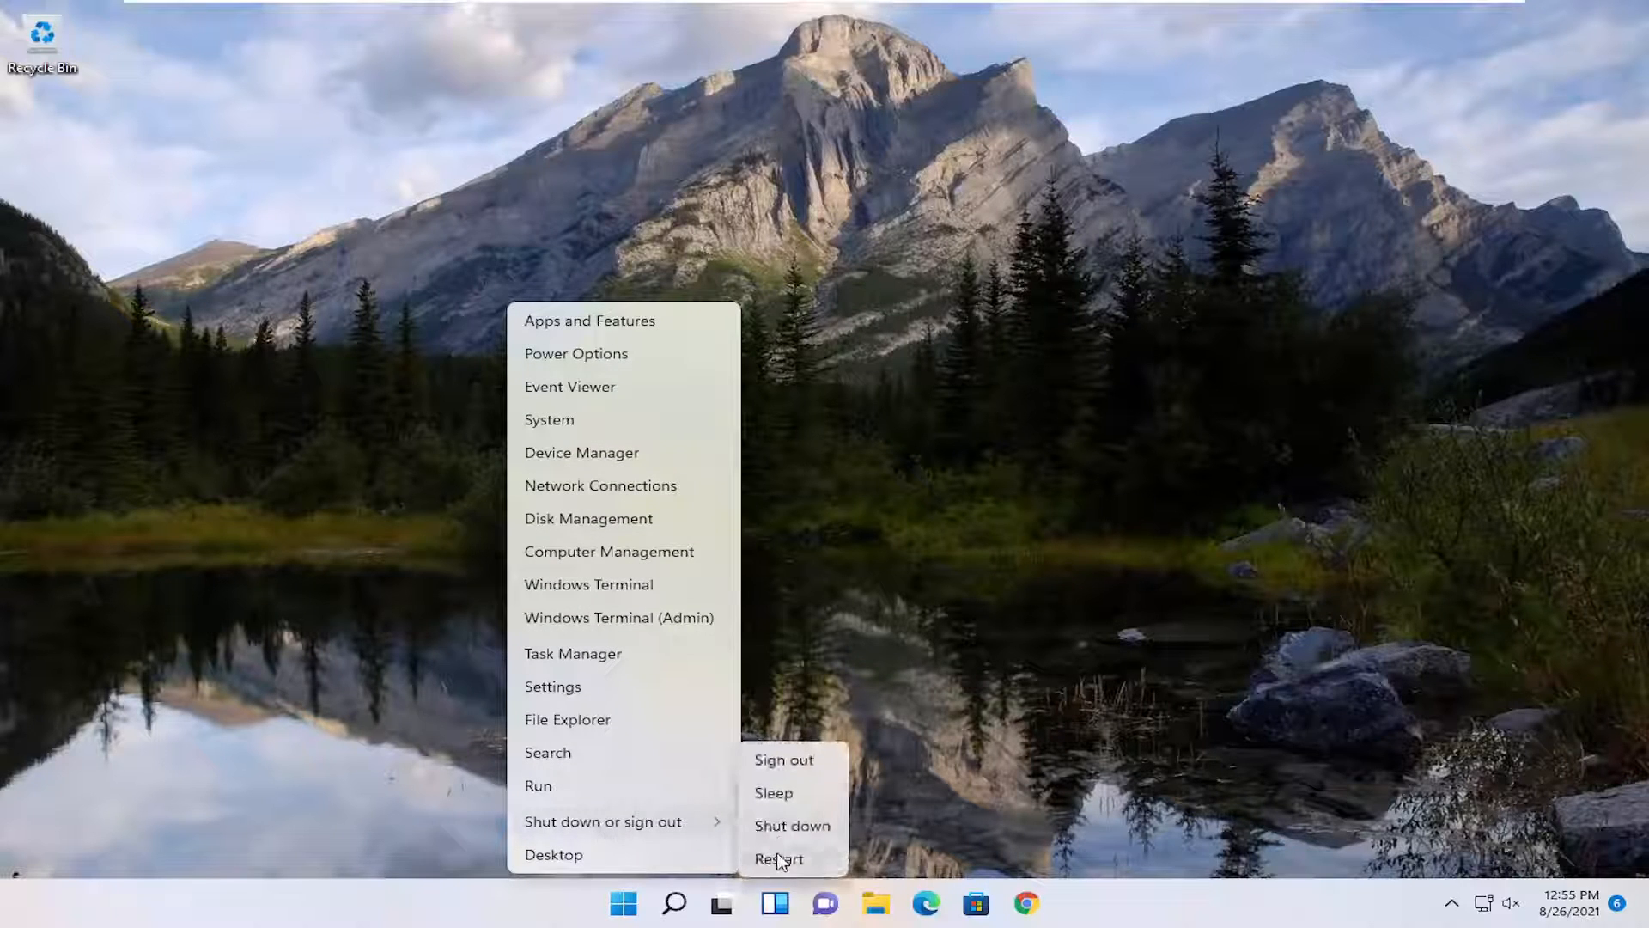
pyautogui.click(778, 859)
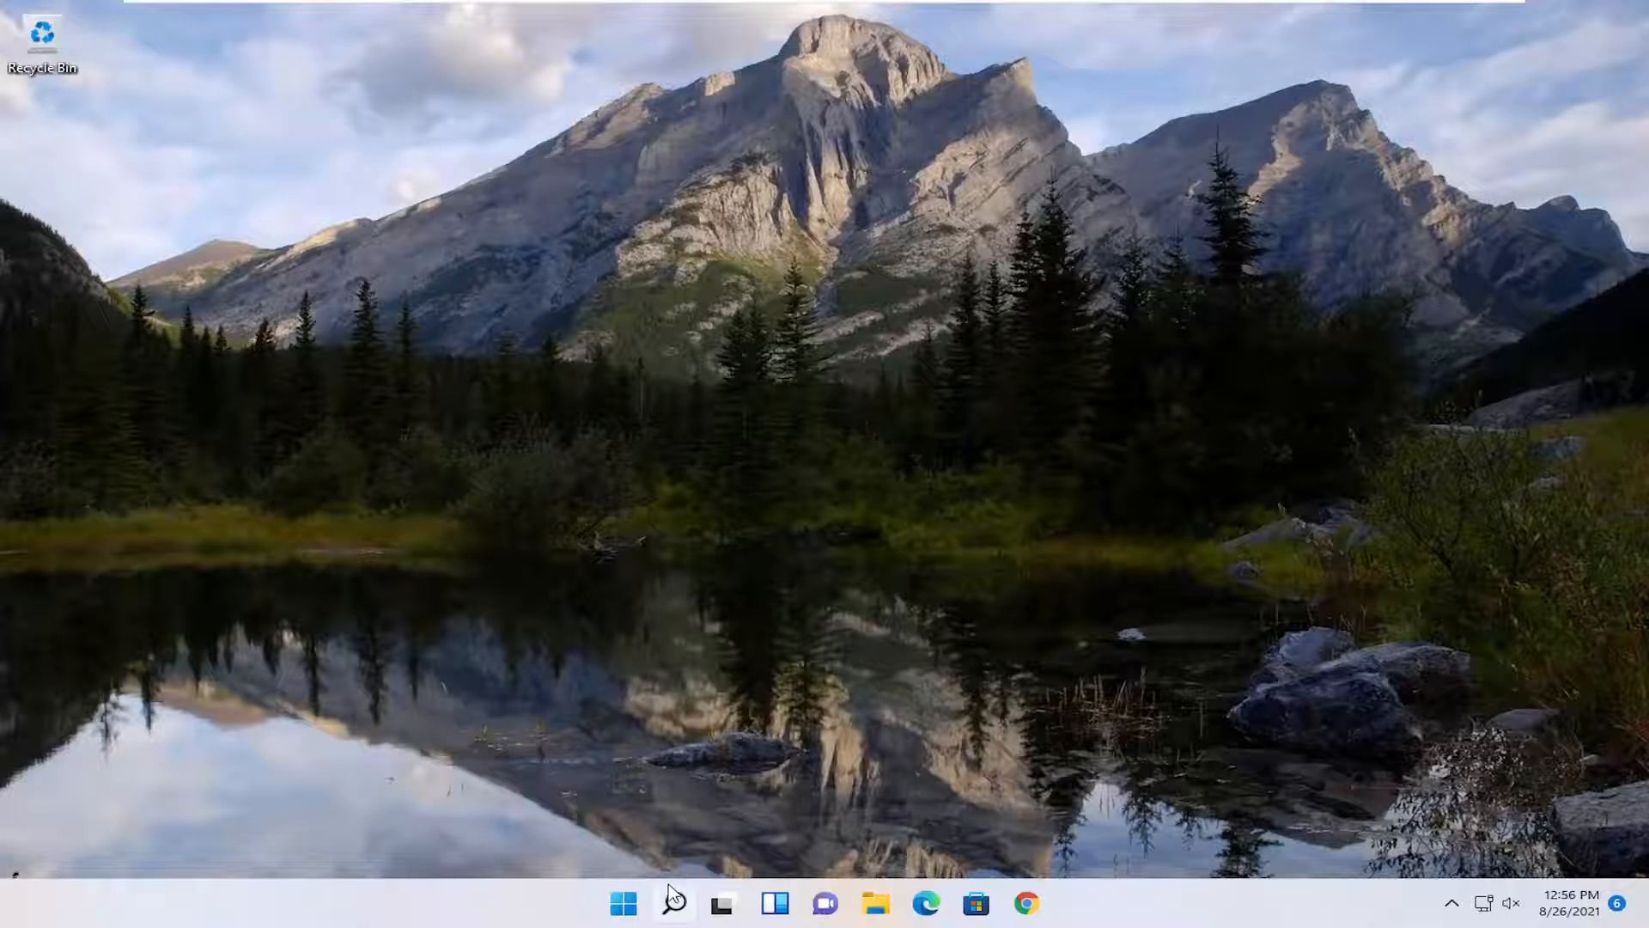
# - Search 'troubleshoot settings' and open the Other troubleshooters page in Settings
pyautogui.click(671, 903)
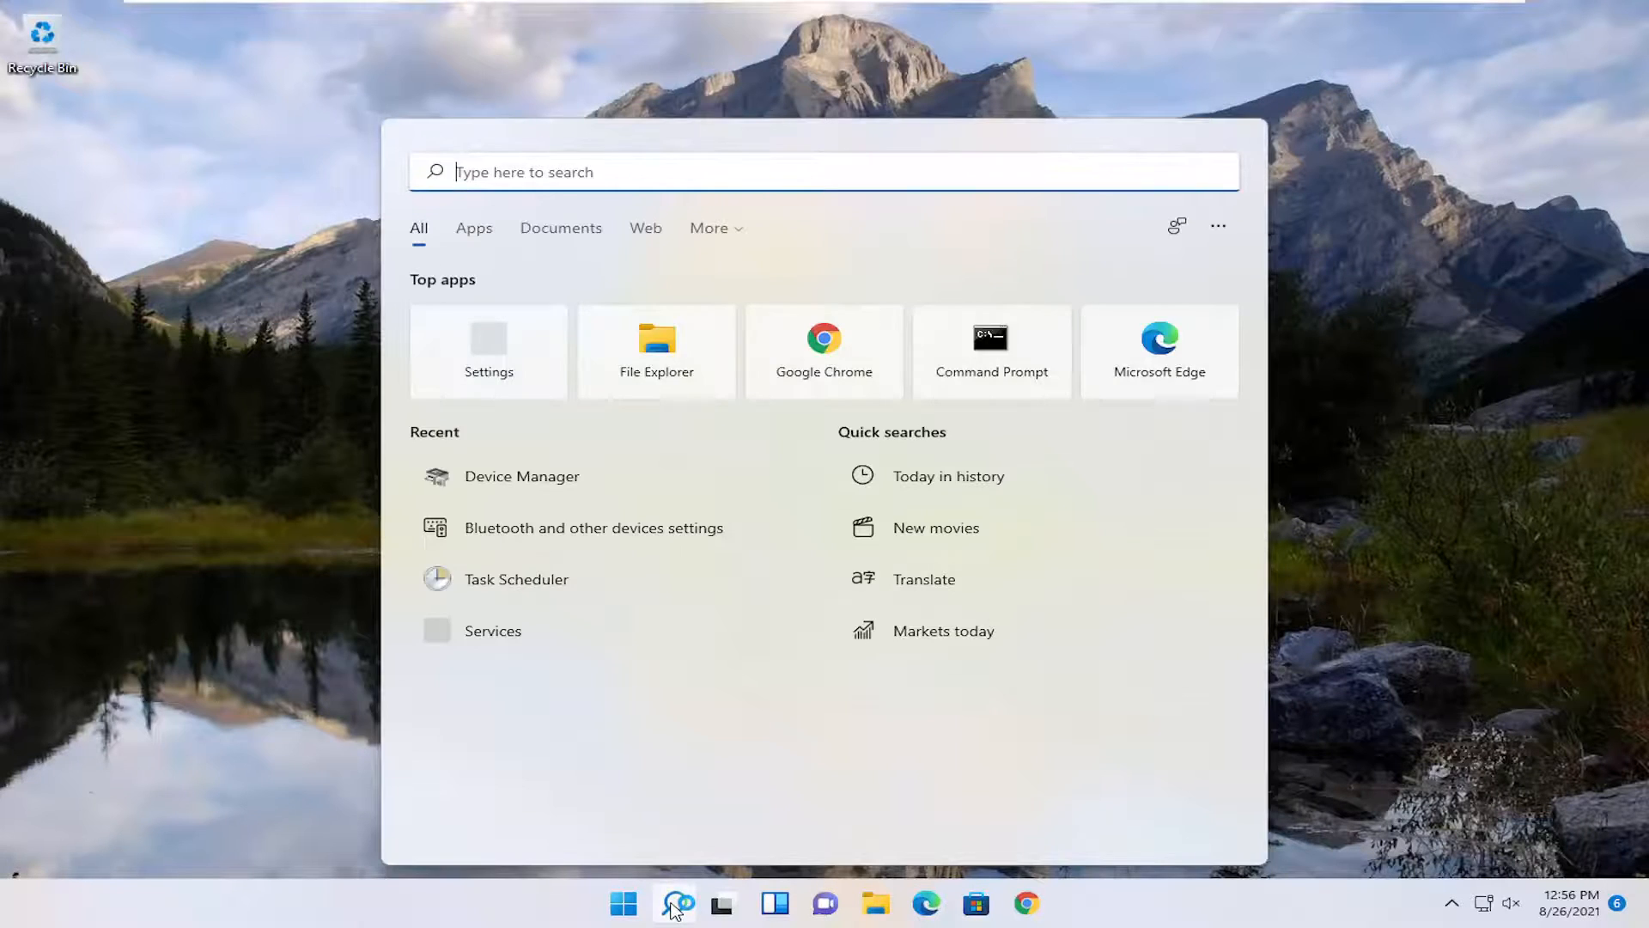
pyautogui.write('troubleshoot settings')
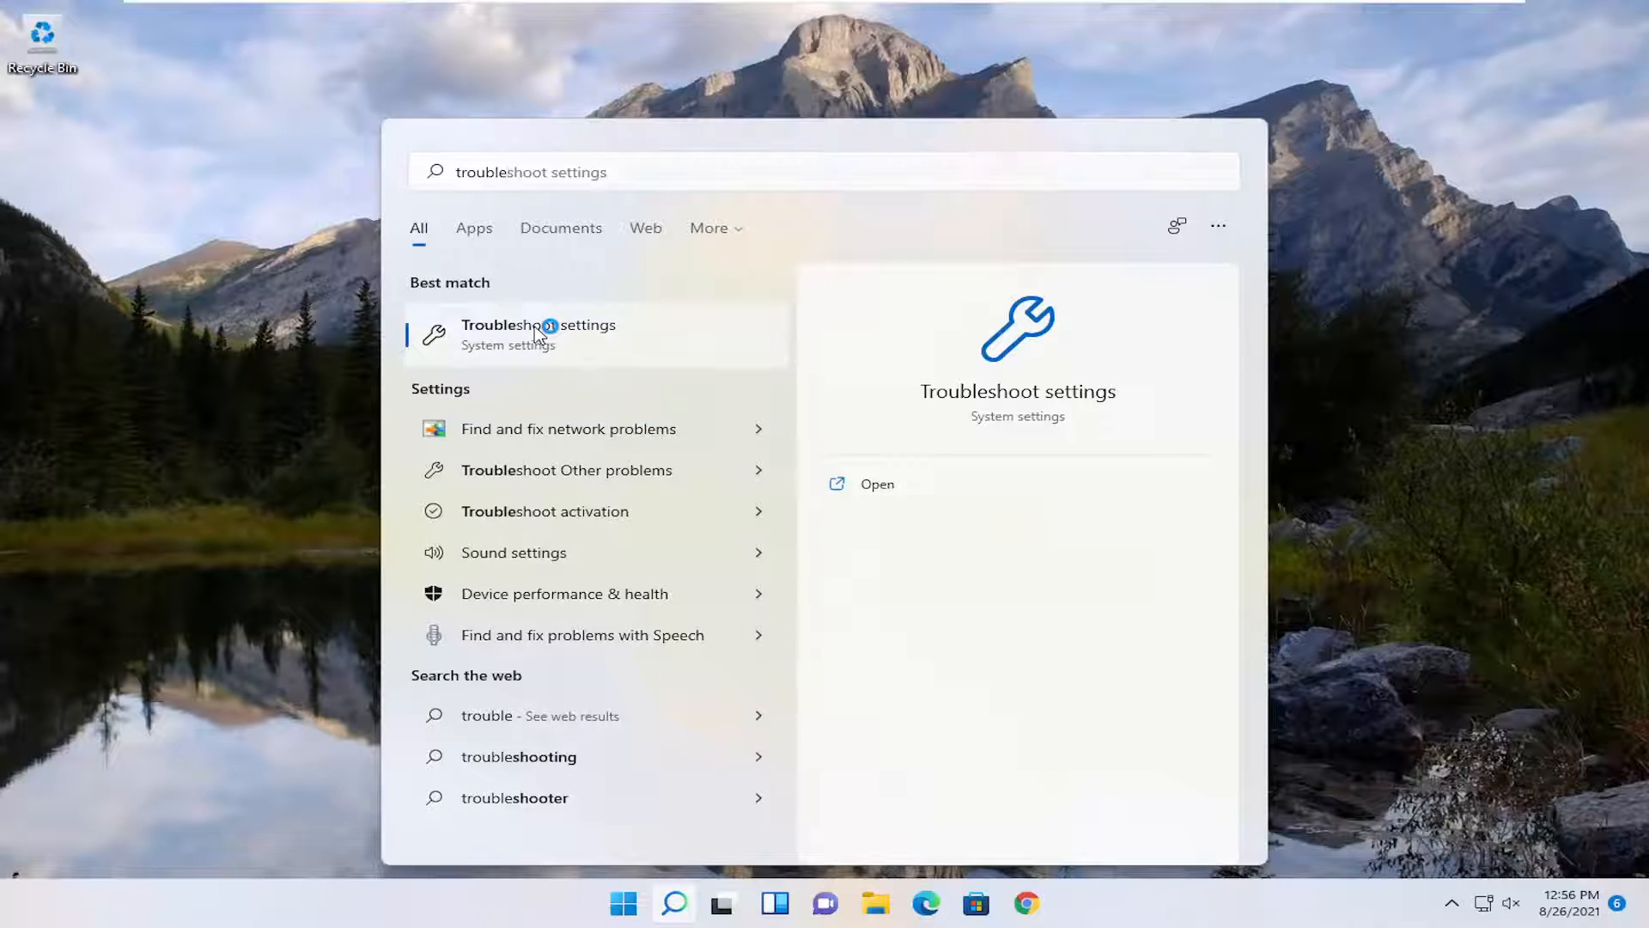
pyautogui.click(538, 333)
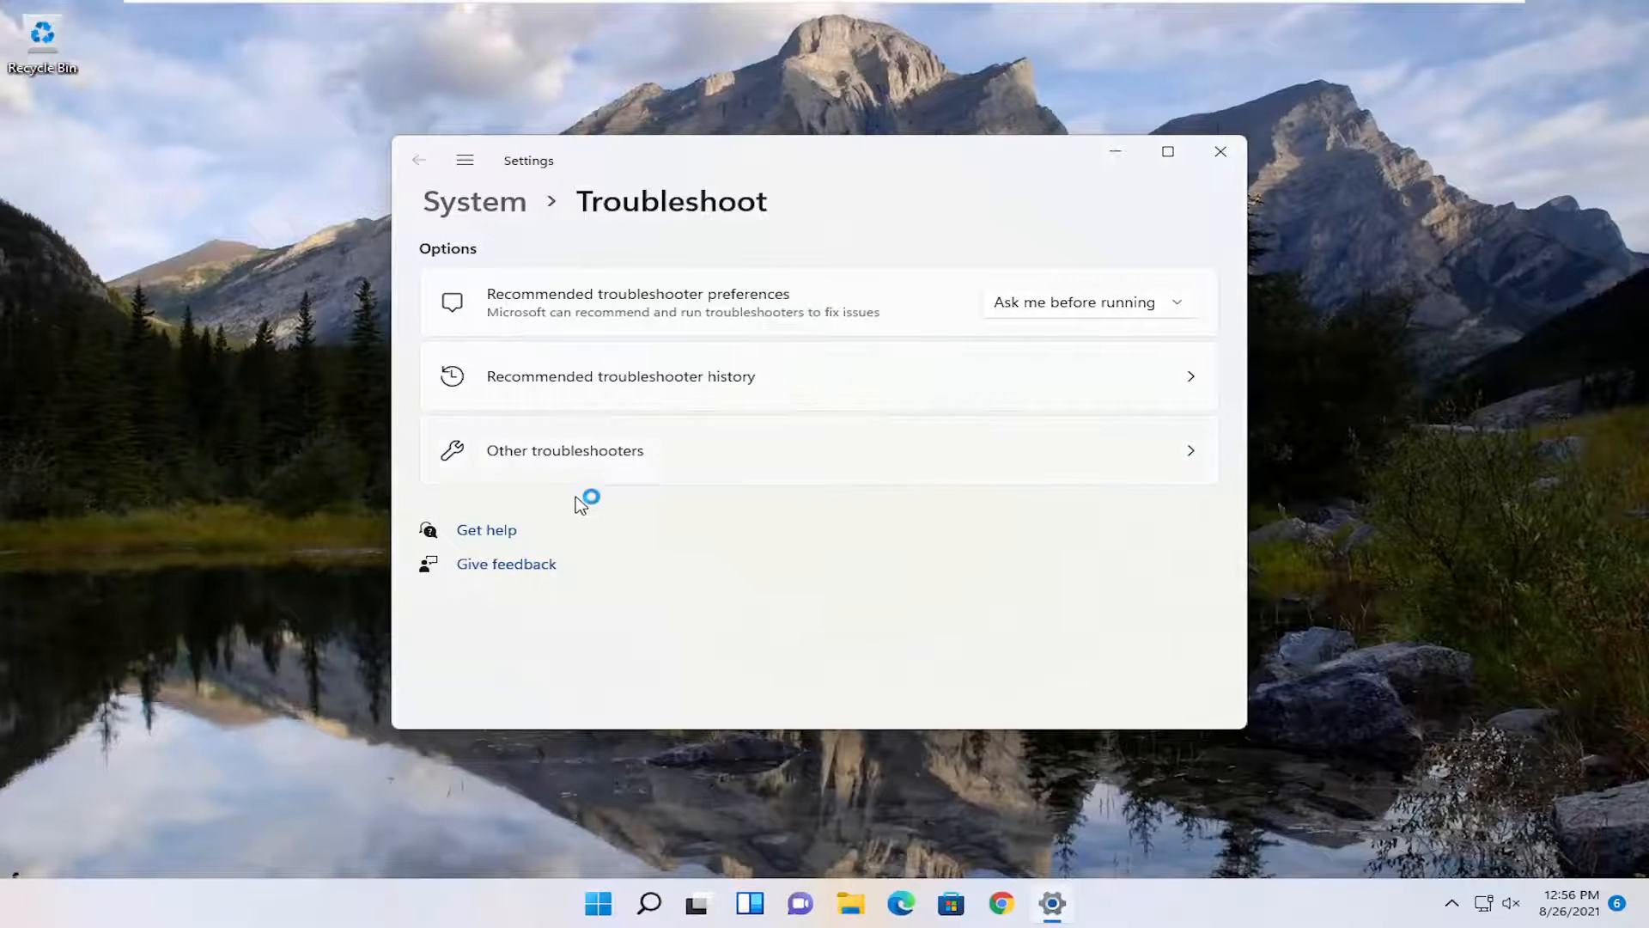
pyautogui.click(564, 450)
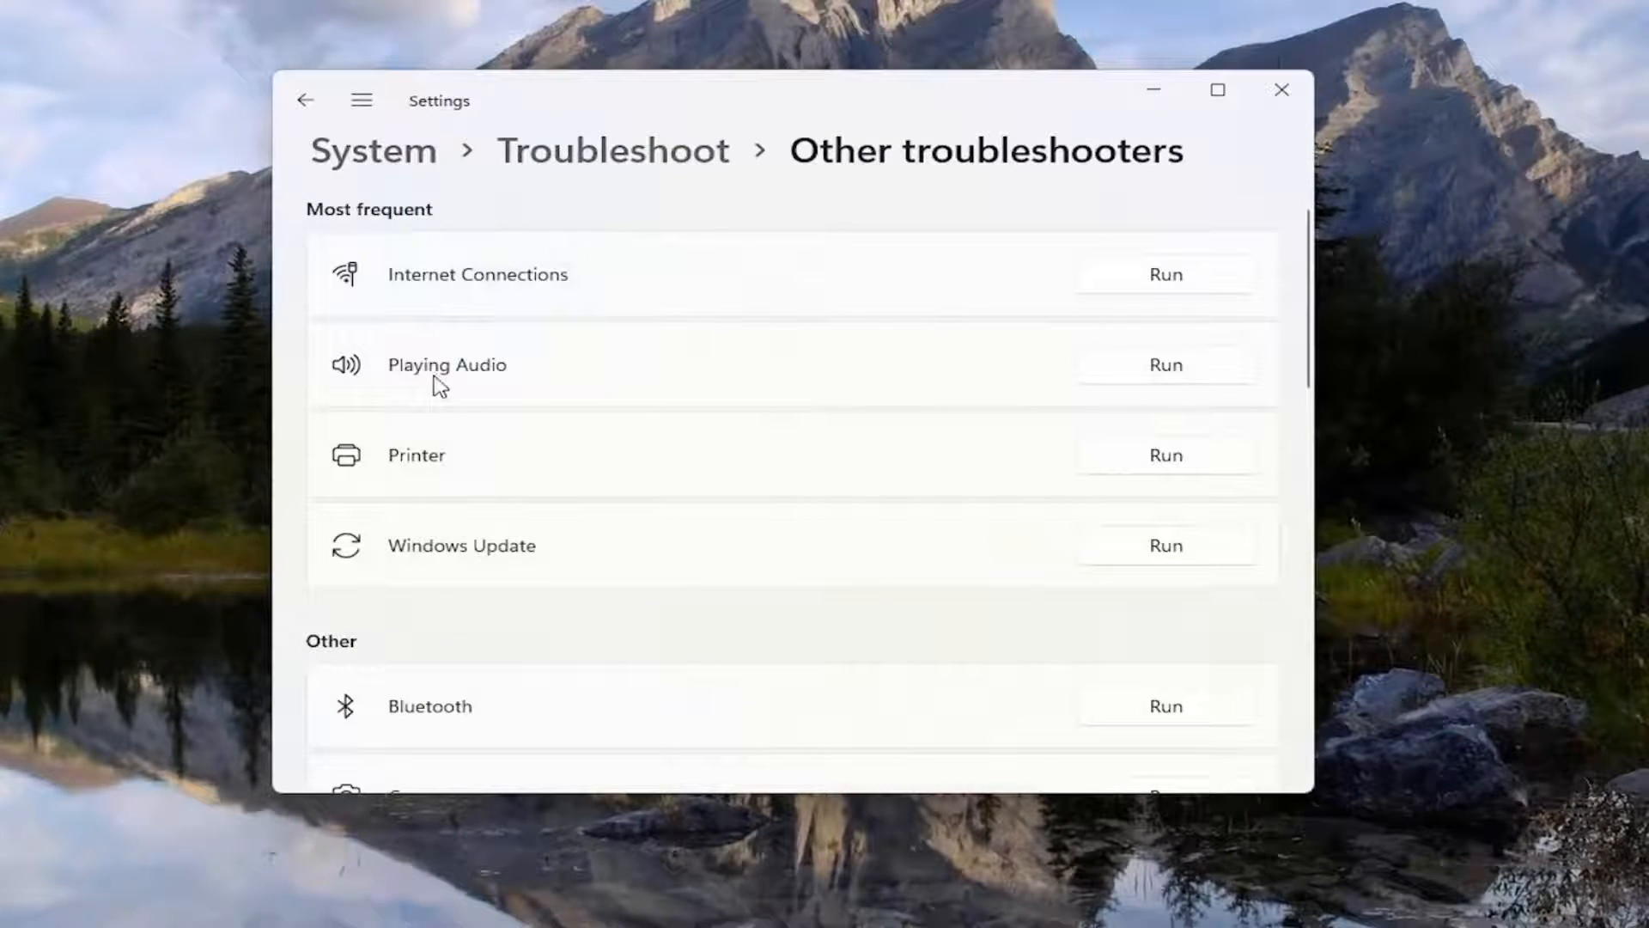
pyautogui.moveTo(1131, 365)
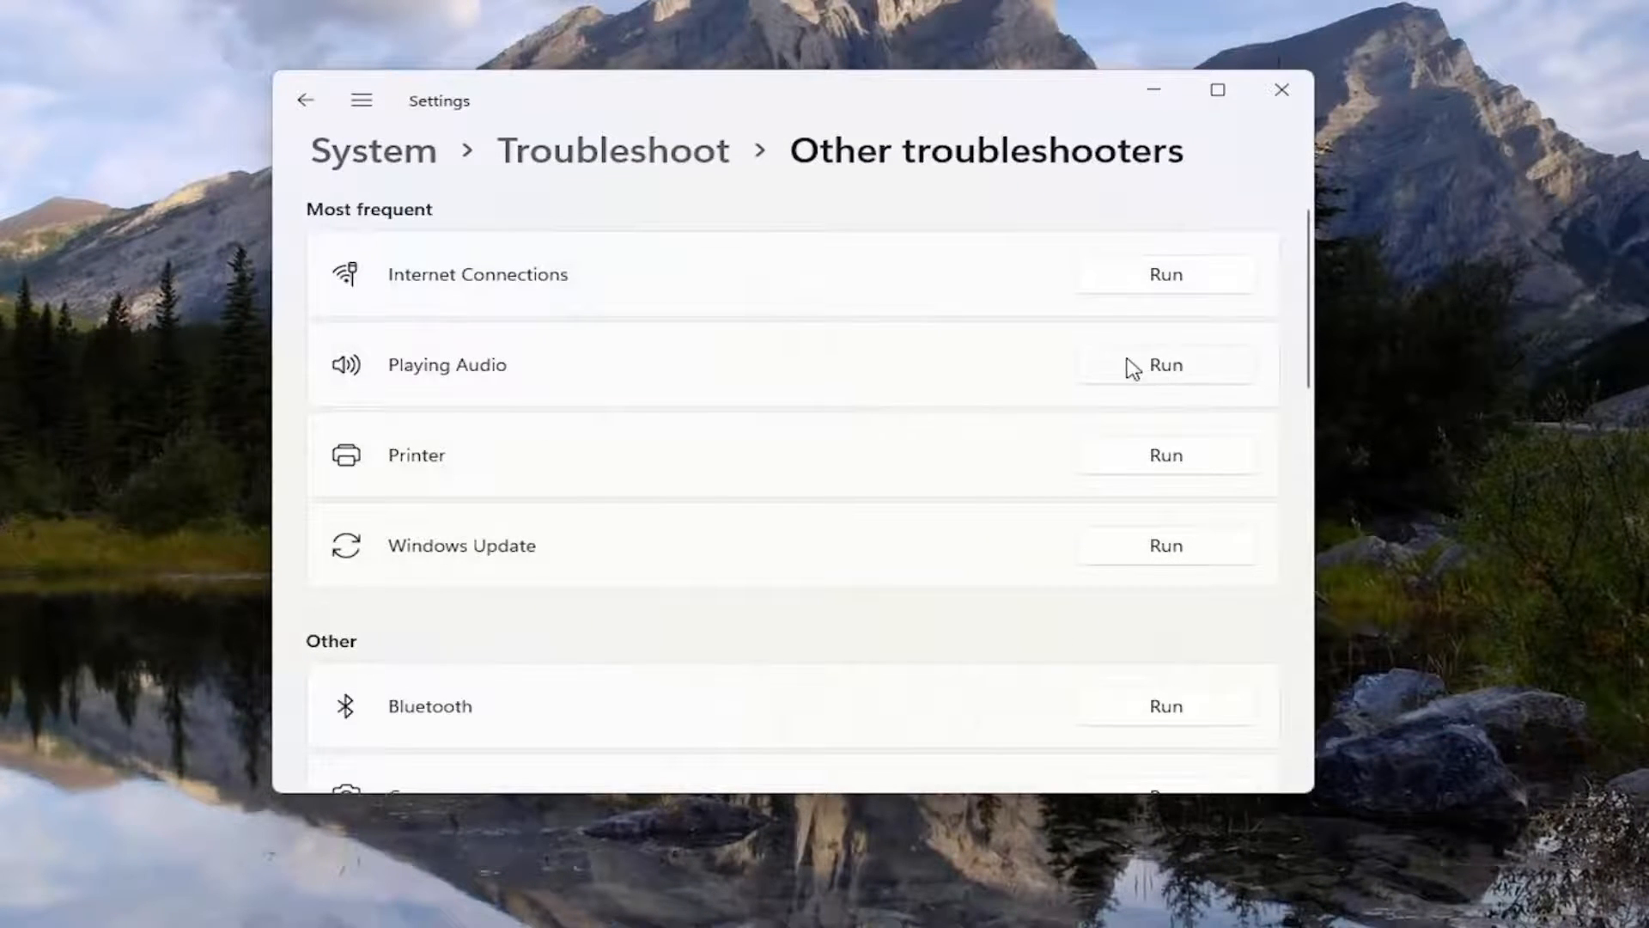
# - Run the Playing Audio troubleshooter, close its results, and close Settings
pyautogui.click(1166, 364)
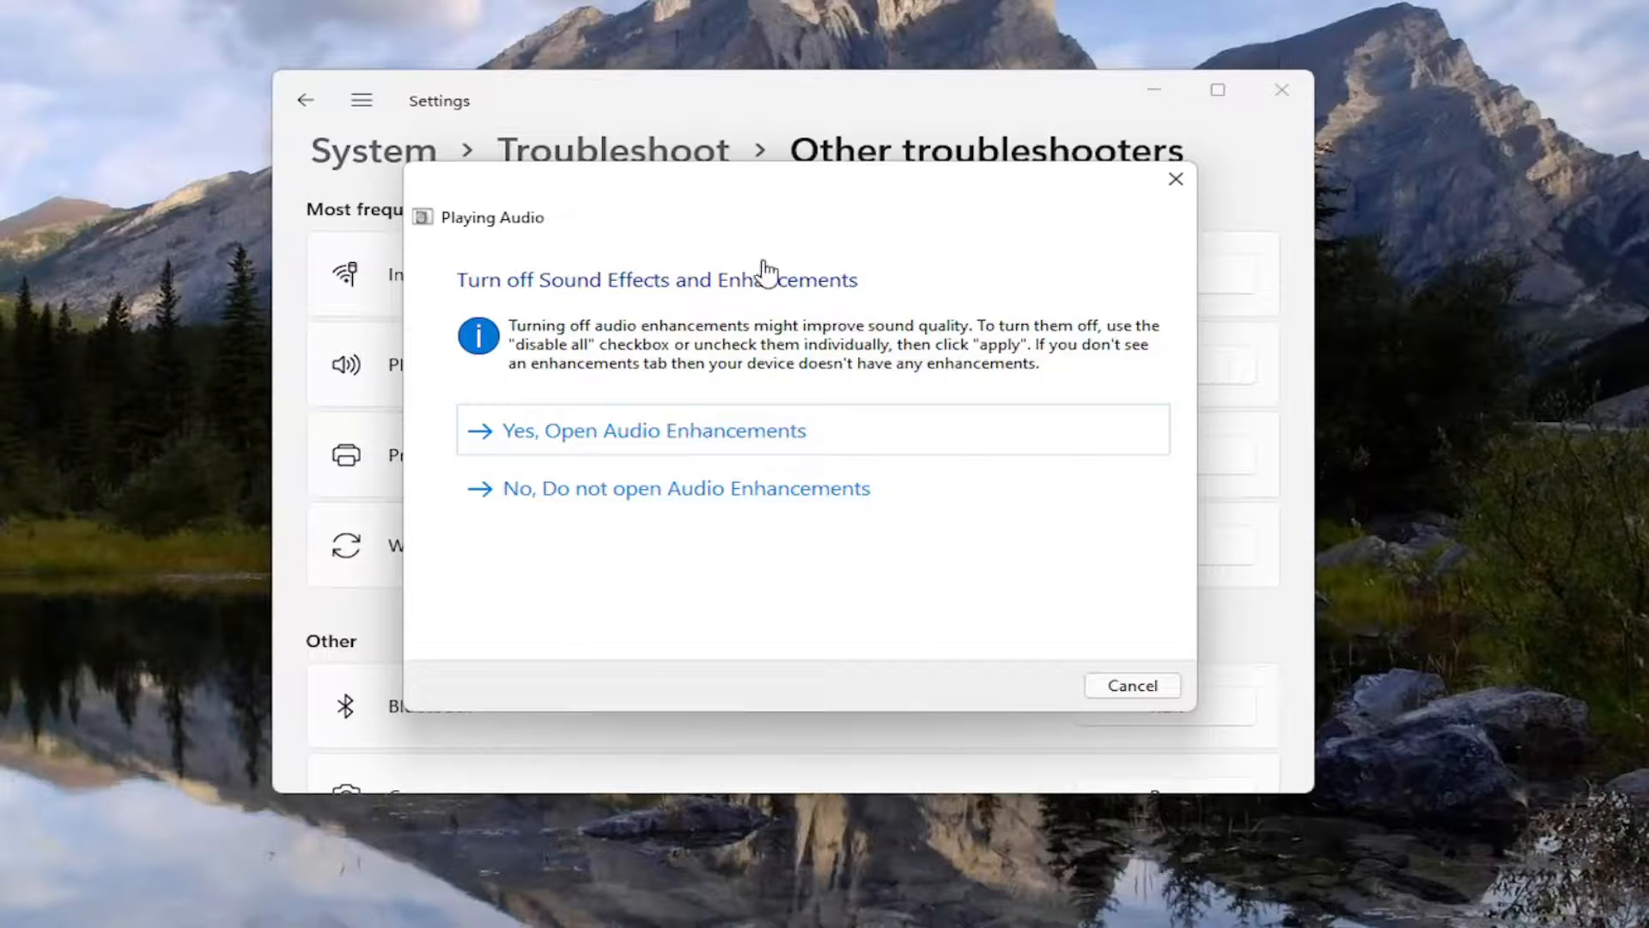
pyautogui.moveTo(864, 384)
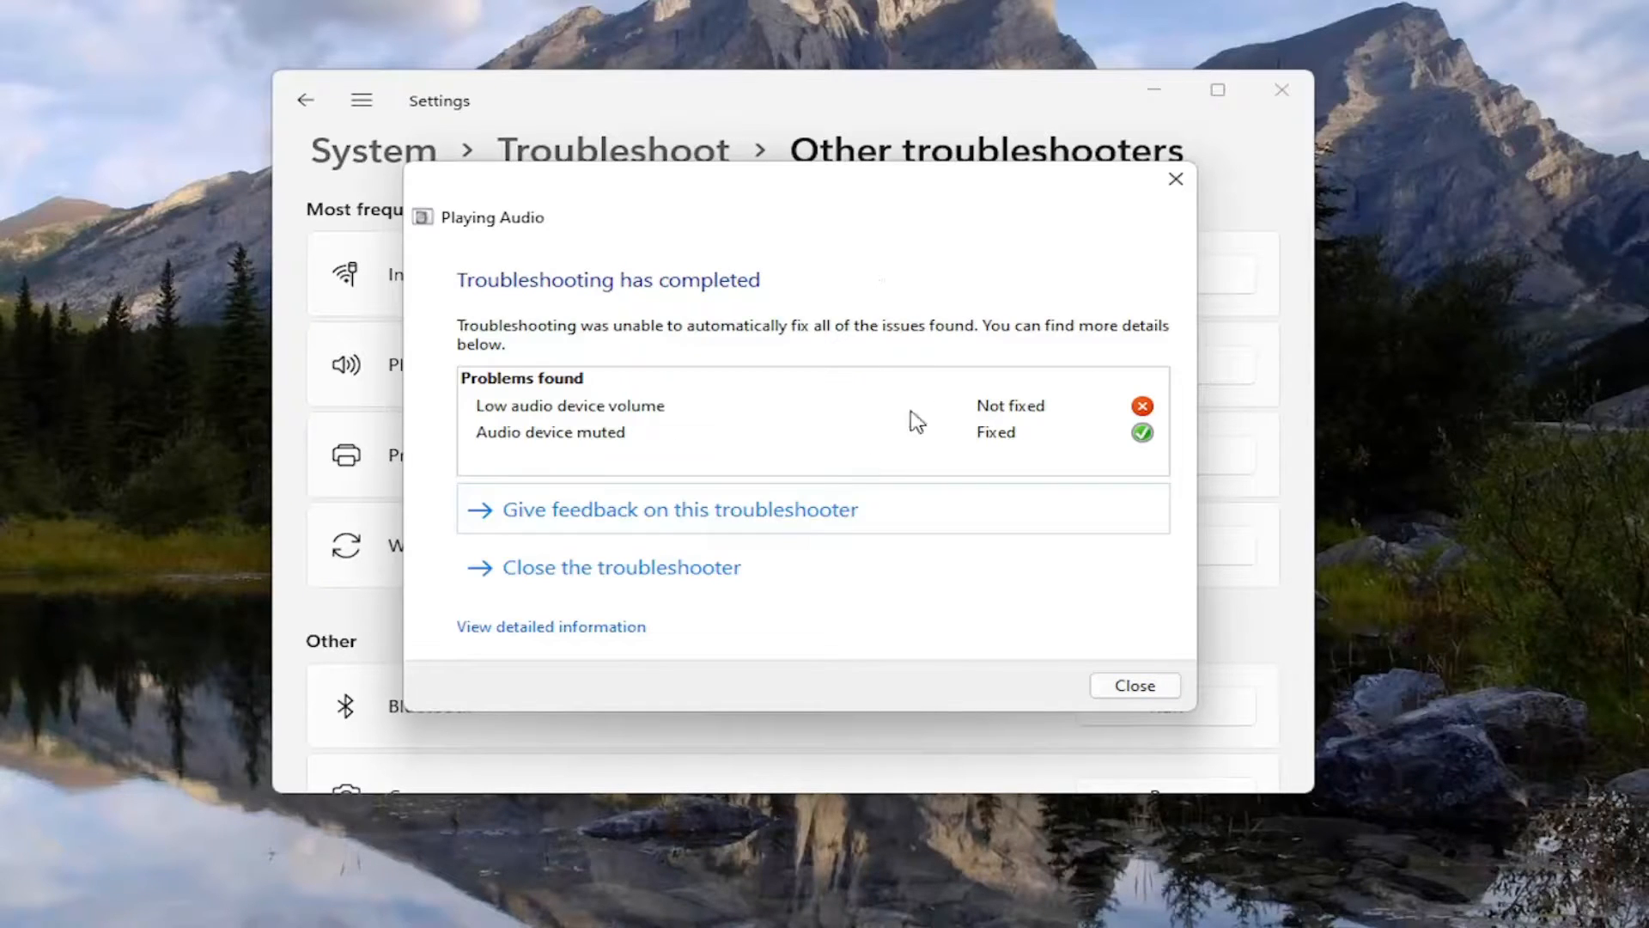
pyautogui.click(1136, 686)
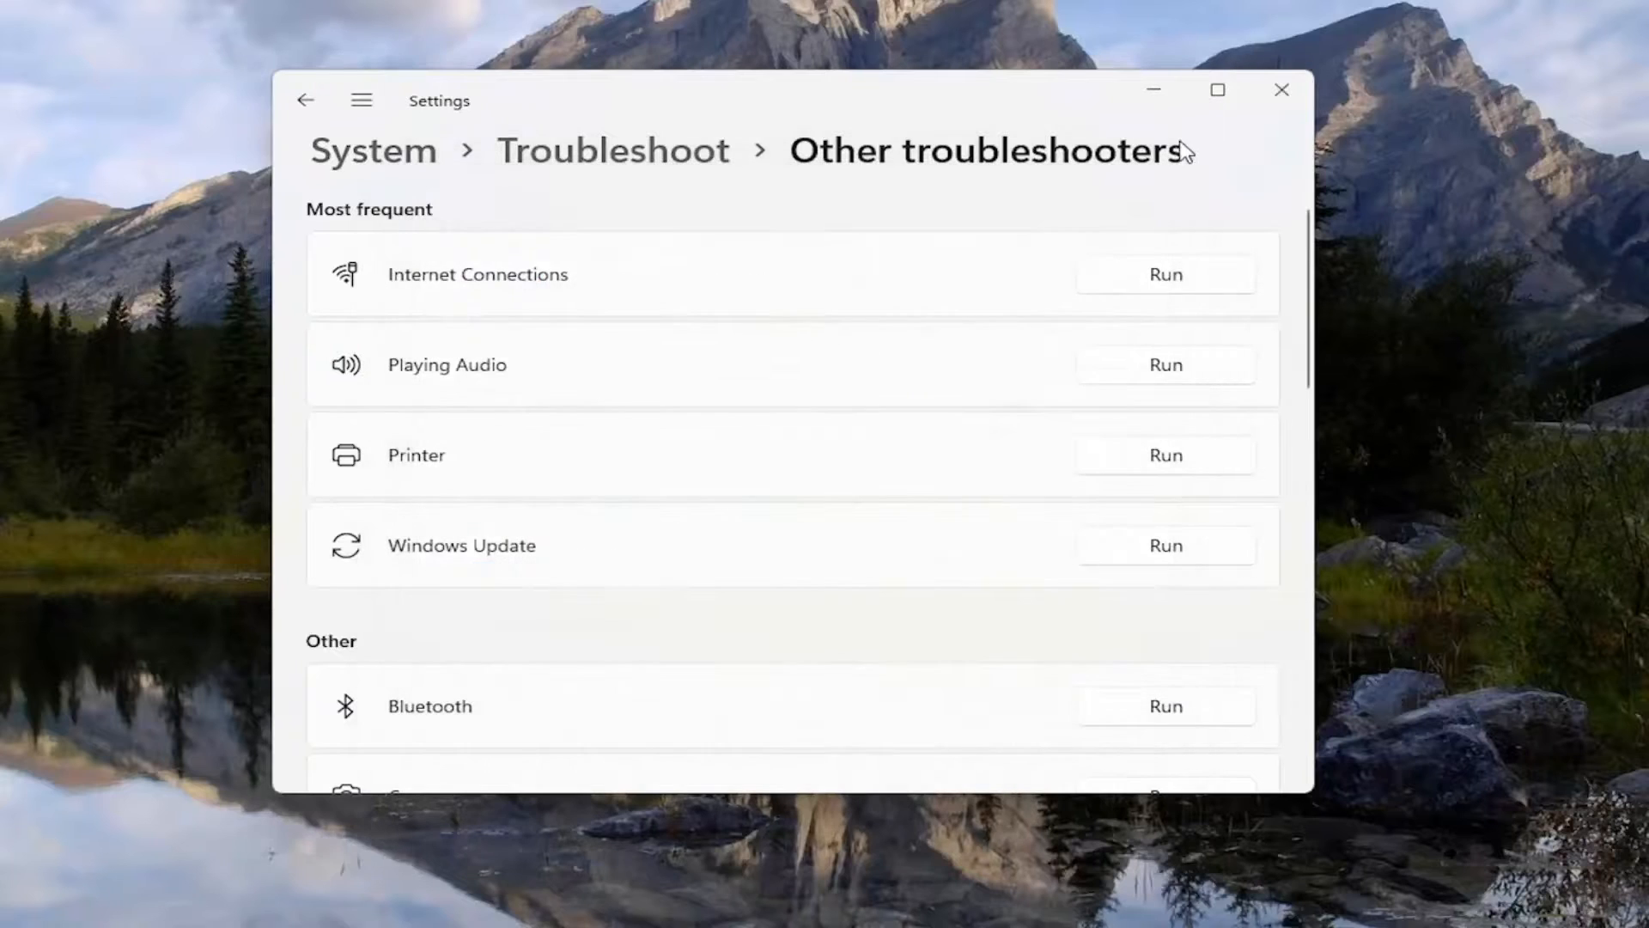
pyautogui.click(1281, 90)
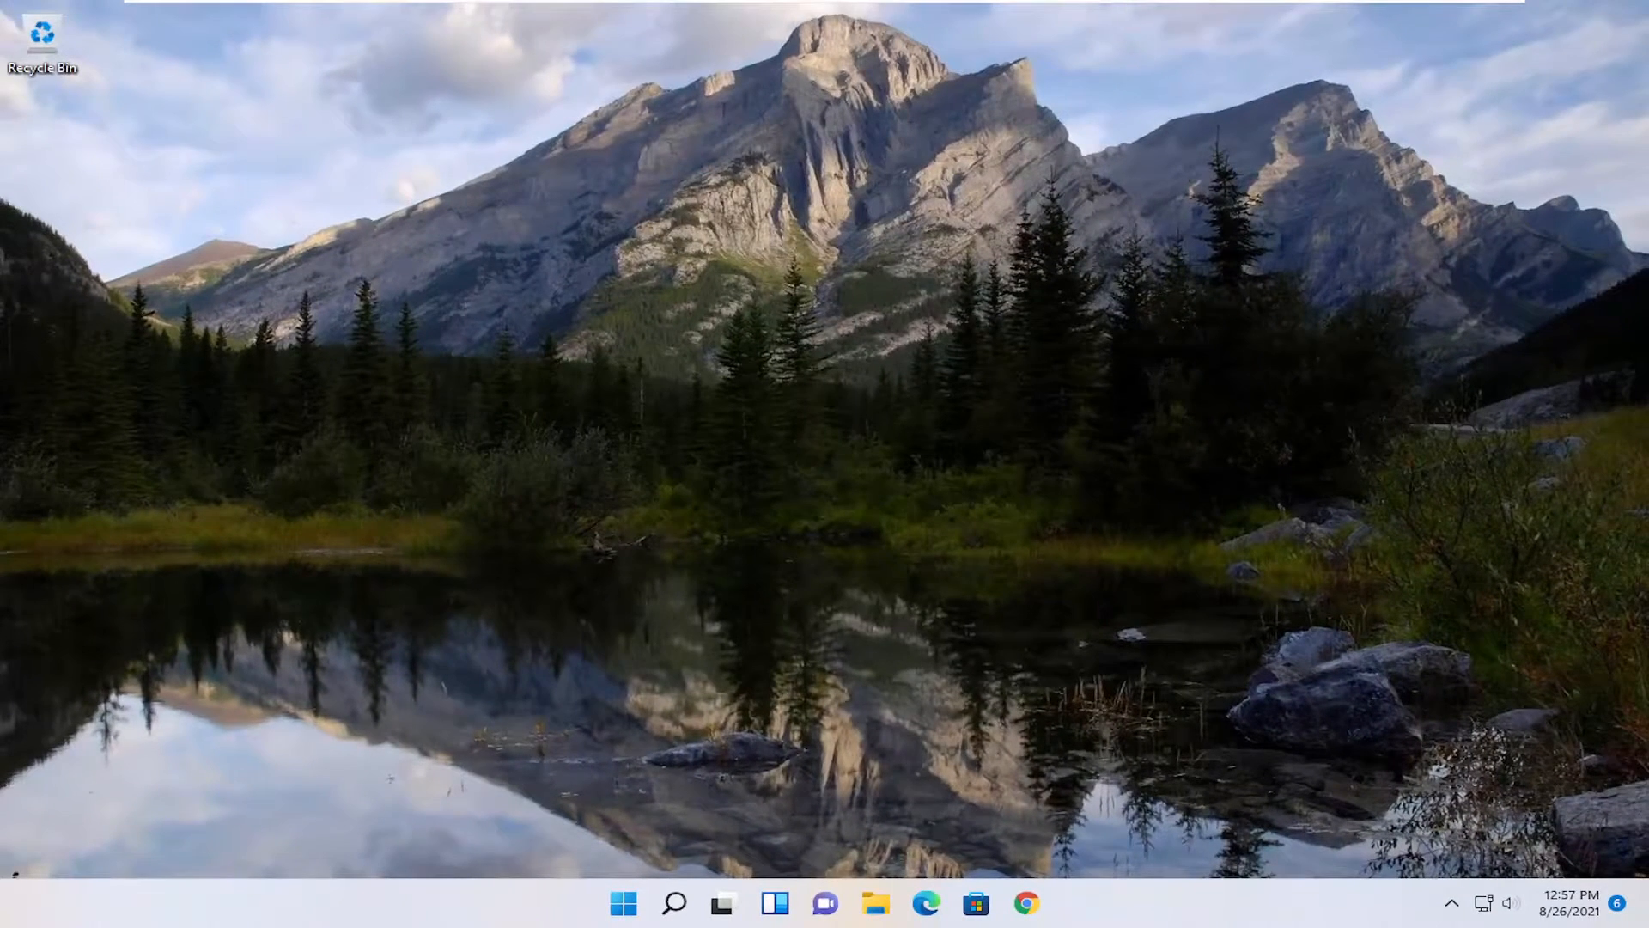